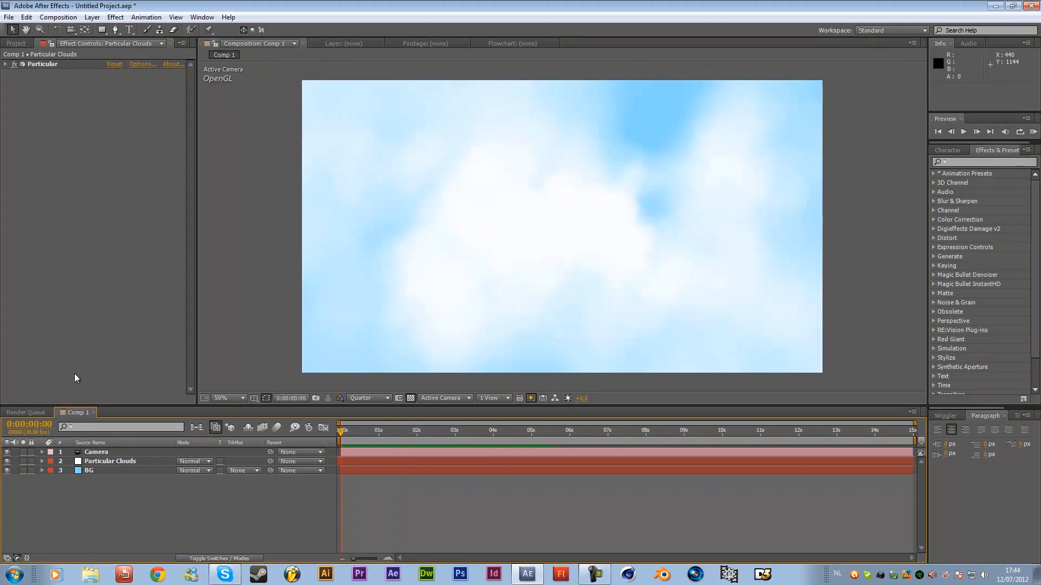
mouse_move(301, 320)
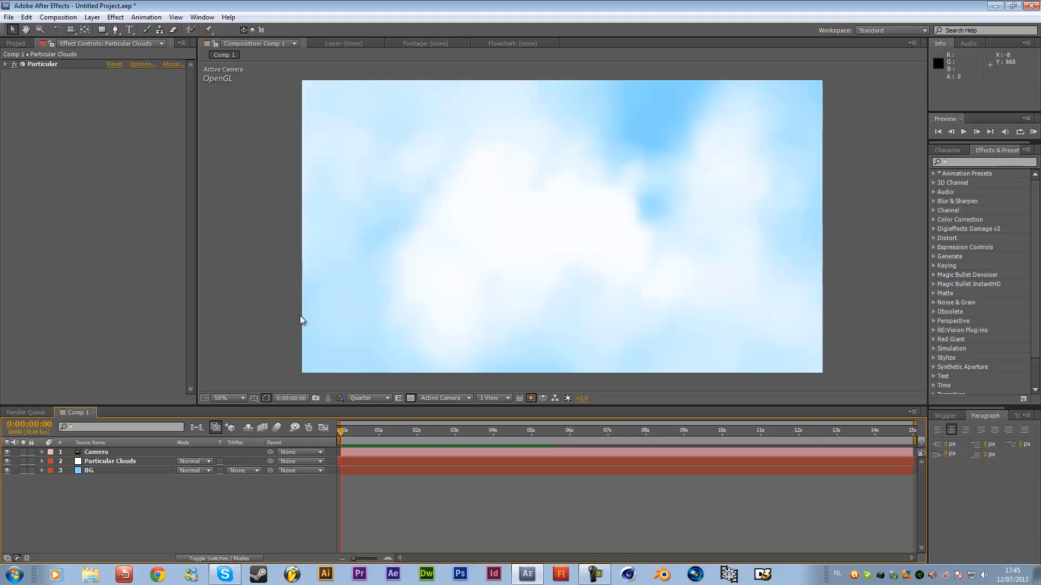
mouse_move(54, 17)
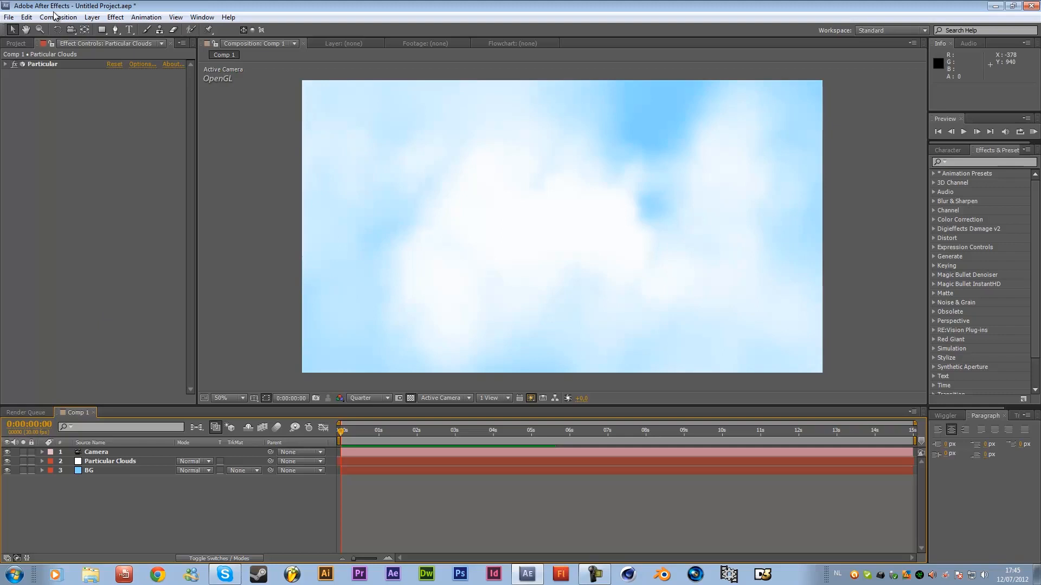
Create a 1920×1080, 30 fps, 15-second composition named 'Clouds Flythrough'
click(58, 17)
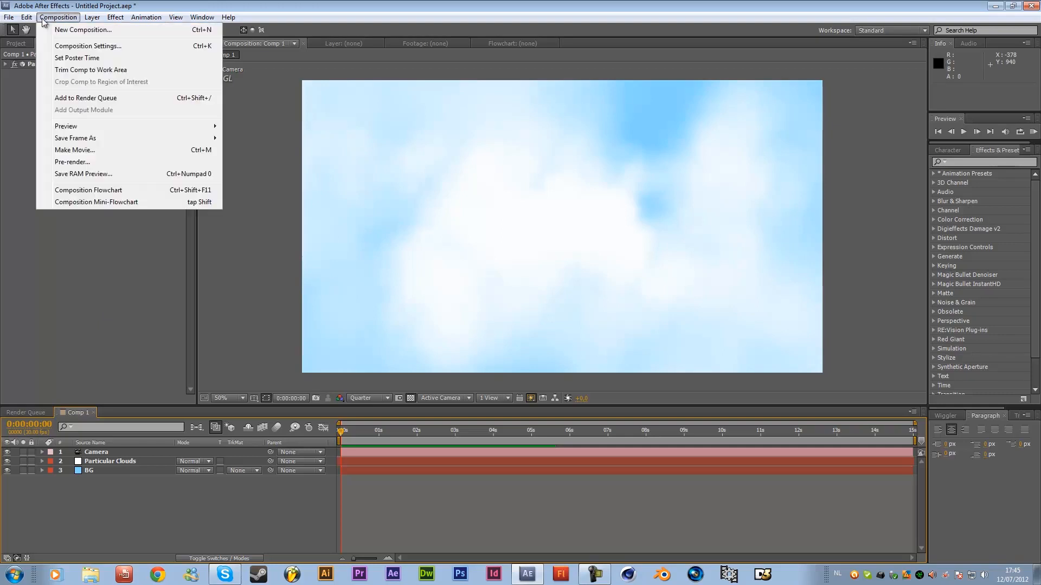
click(86, 46)
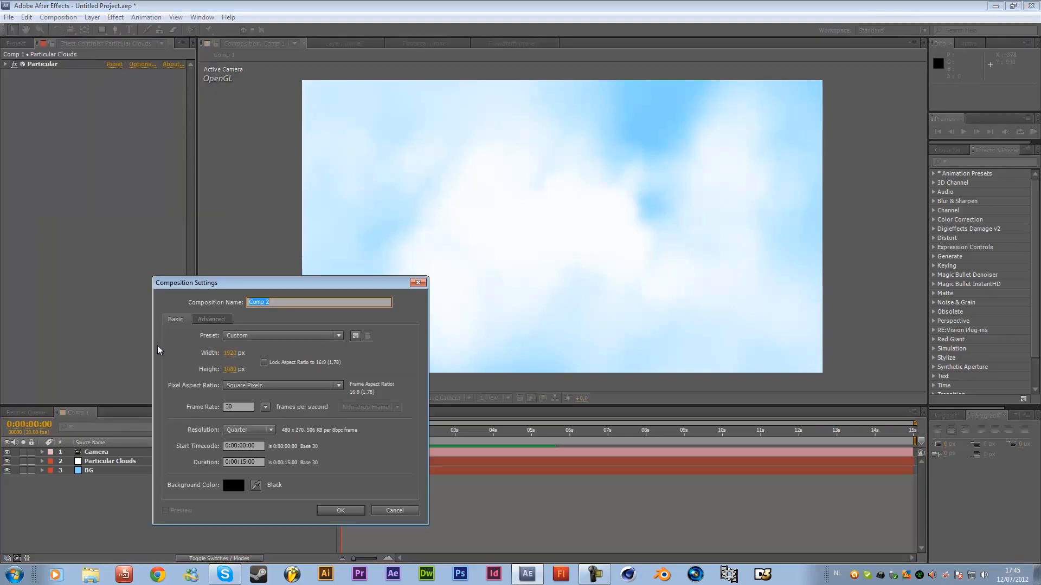
mouse_move(302, 435)
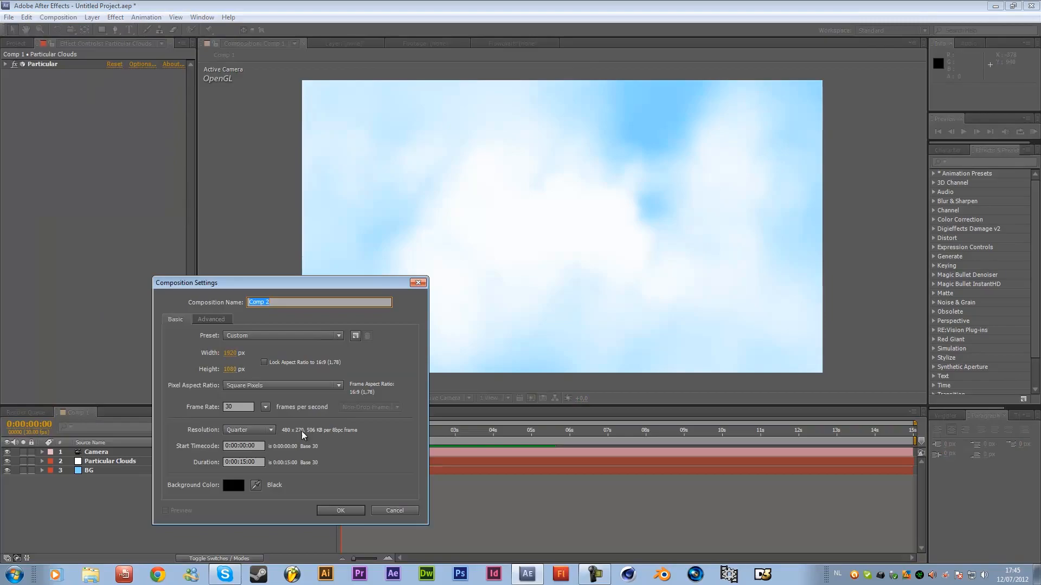
text(C)
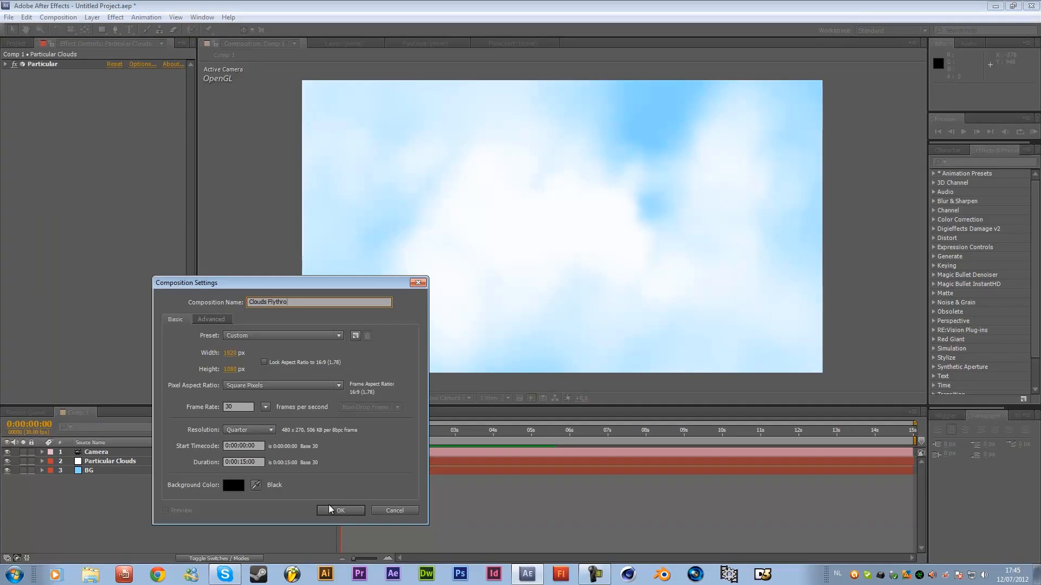
click(339, 510)
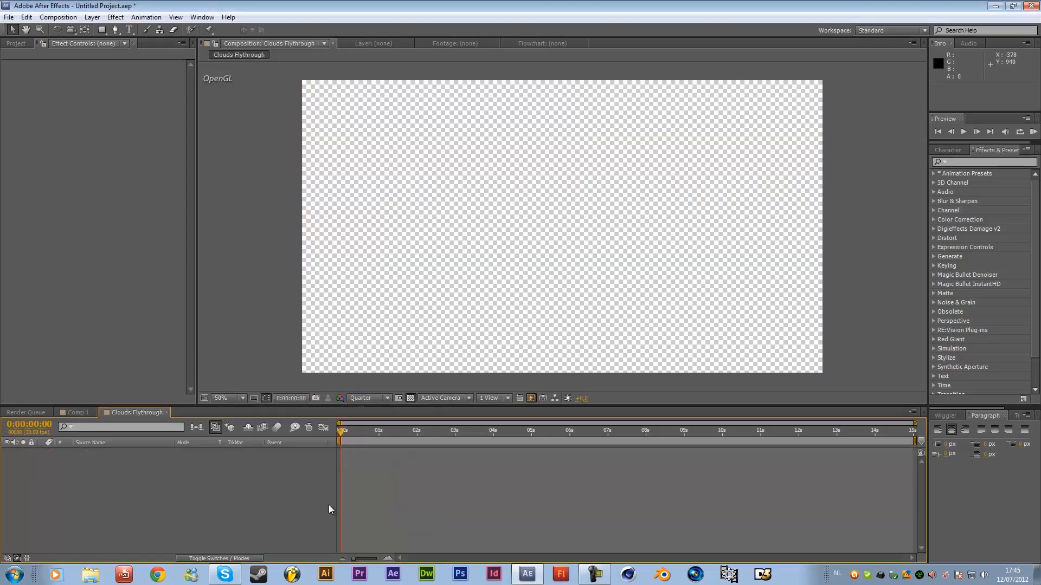
mouse_move(129, 485)
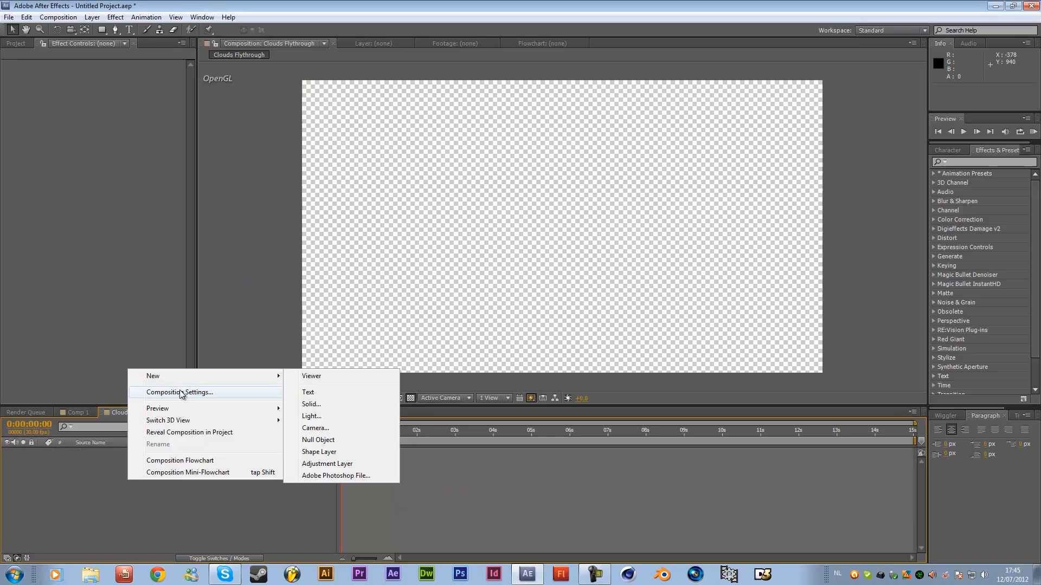
Add a light-blue solid layer named 'Sky'
click(311, 404)
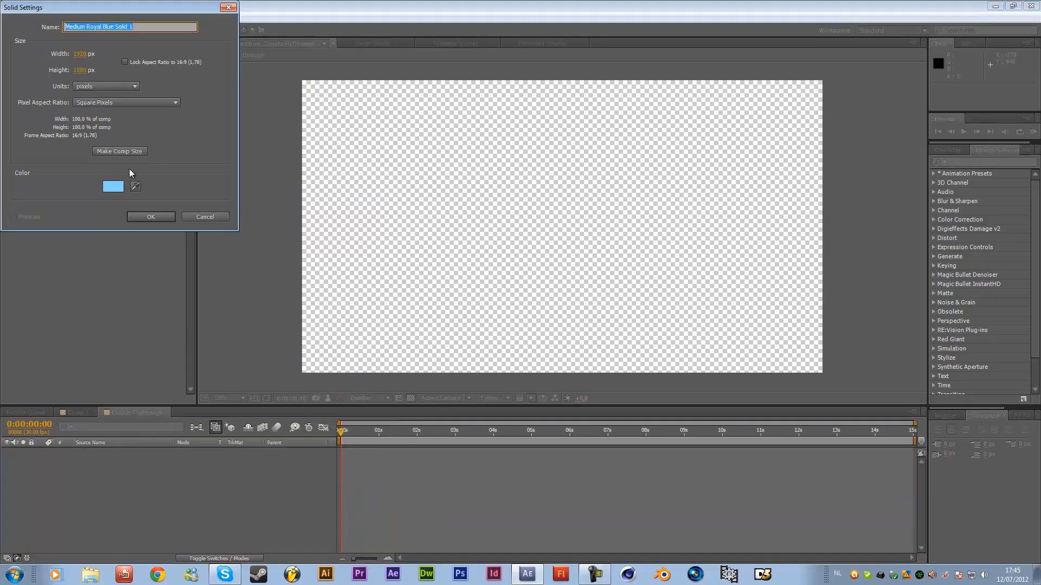
click(112, 186)
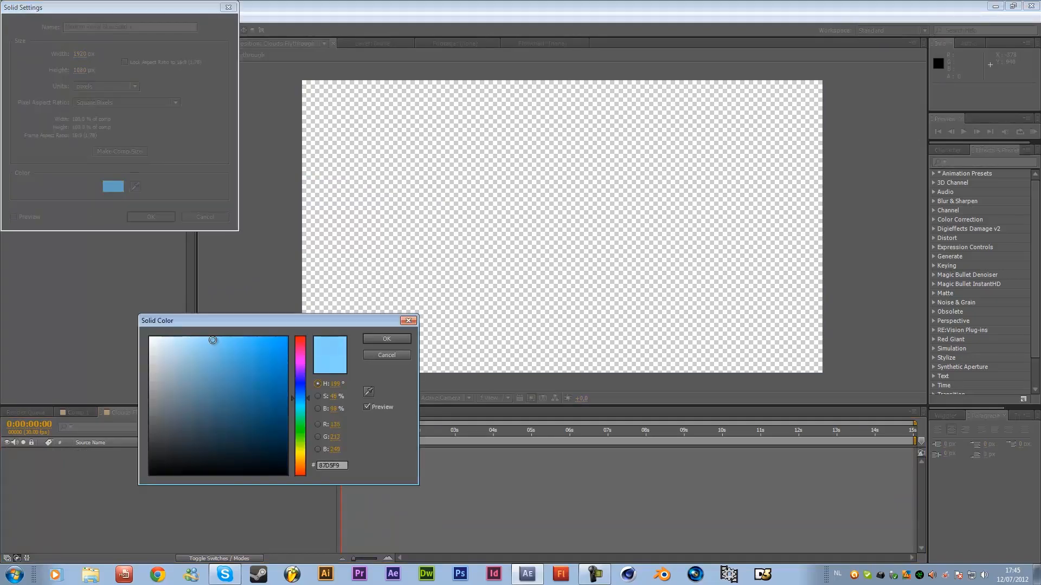
click(385, 338)
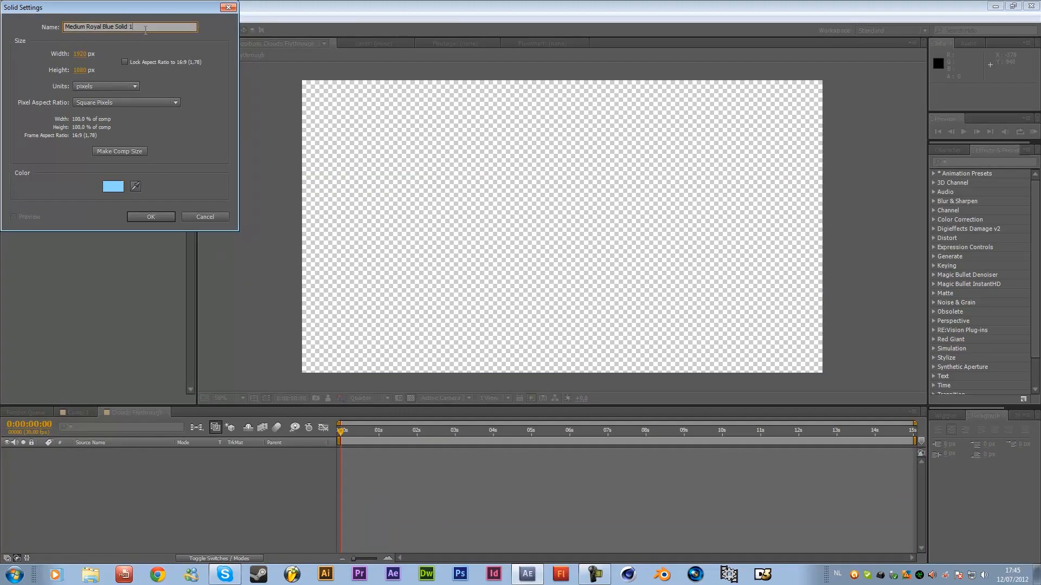
click(151, 217)
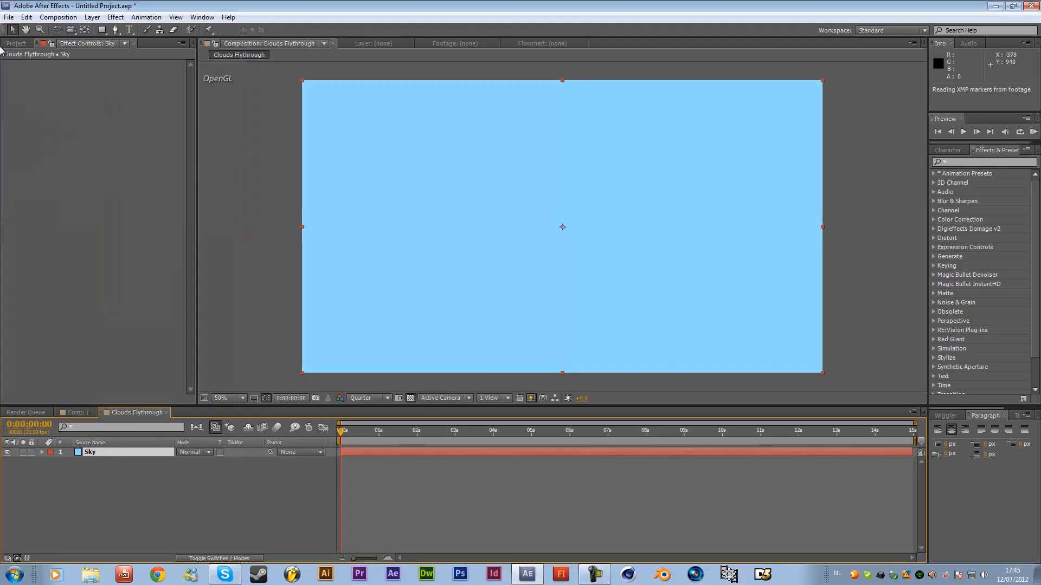
Add a white 'Particular Clouds' solid and apply Trapcode Particular to it
click(57, 17)
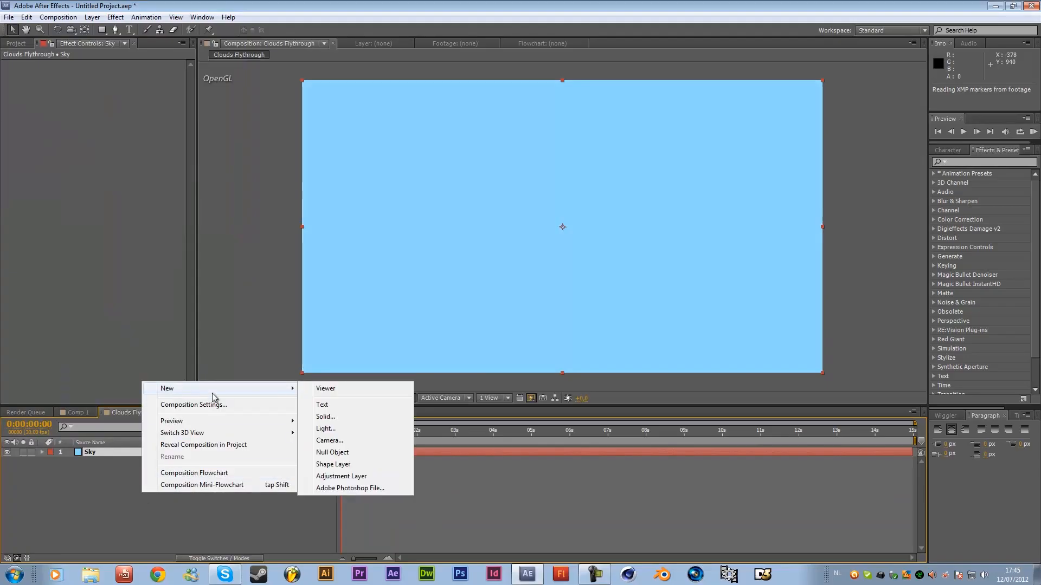
click(324, 416)
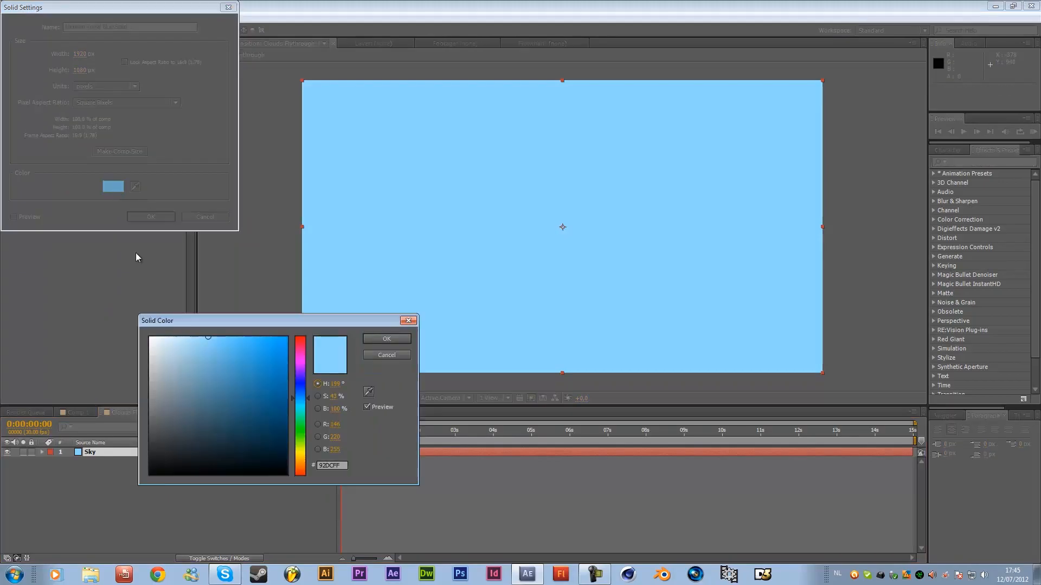
click(385, 338)
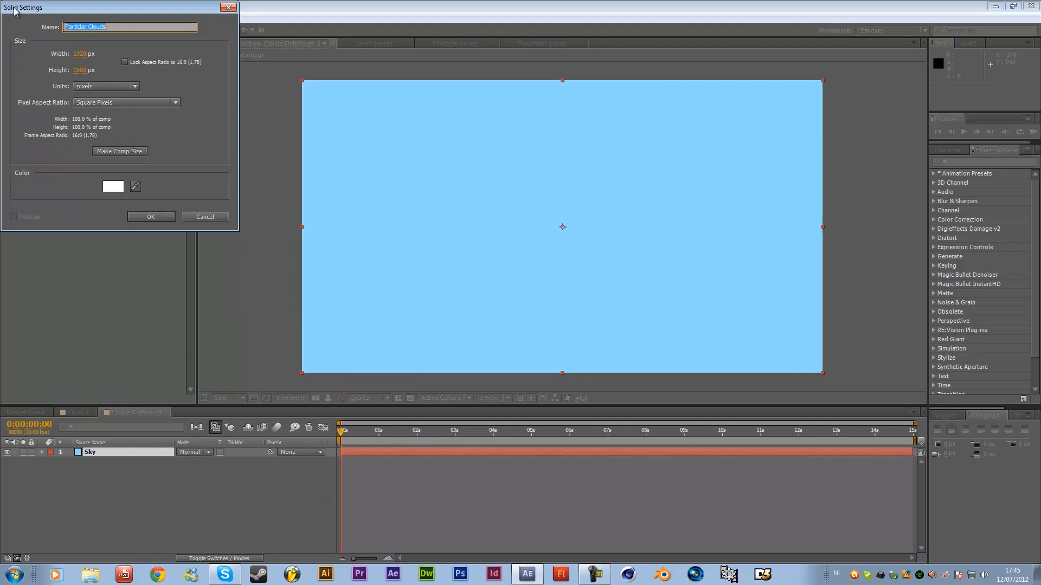
text(Particular)
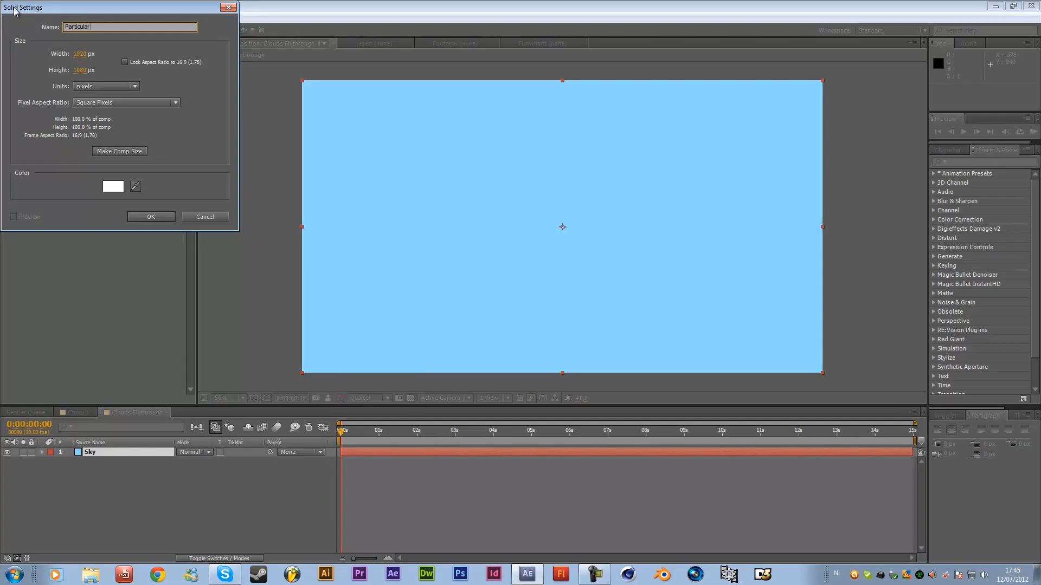
click(151, 217)
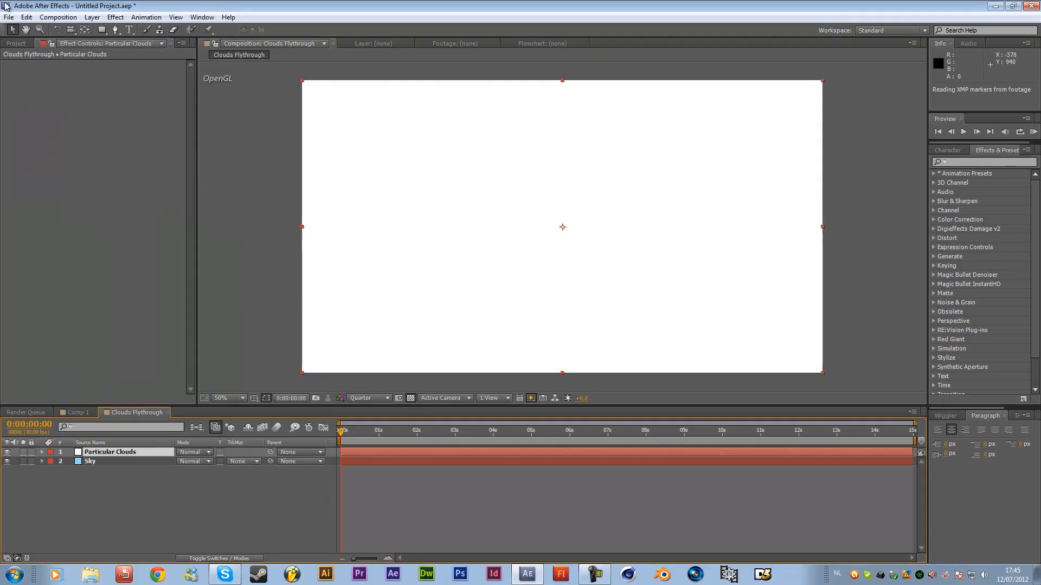
click(115, 17)
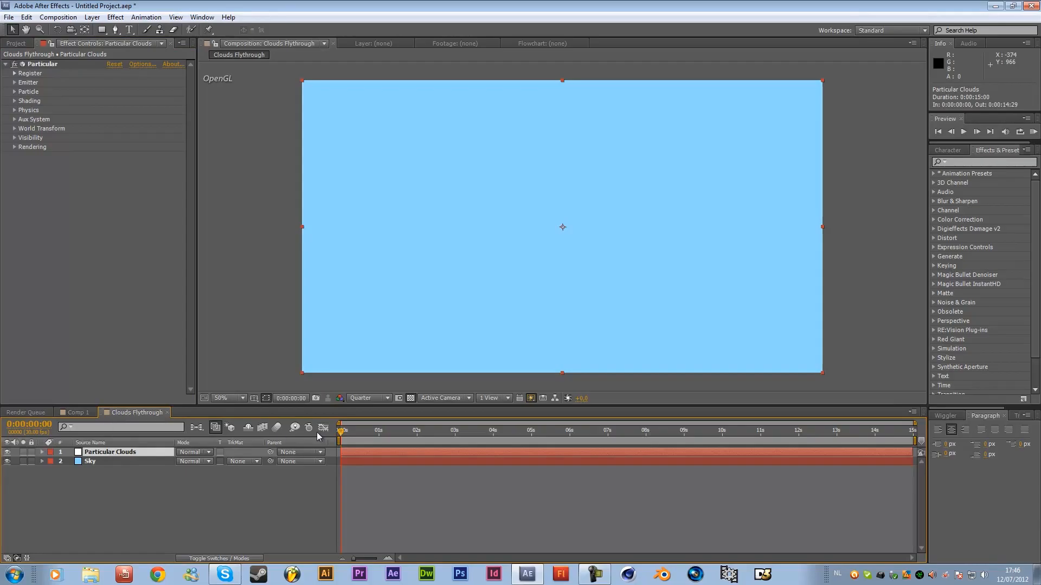
Set Particular's Emitter Type to Box with zero velocity, then preview the emission
click(15, 81)
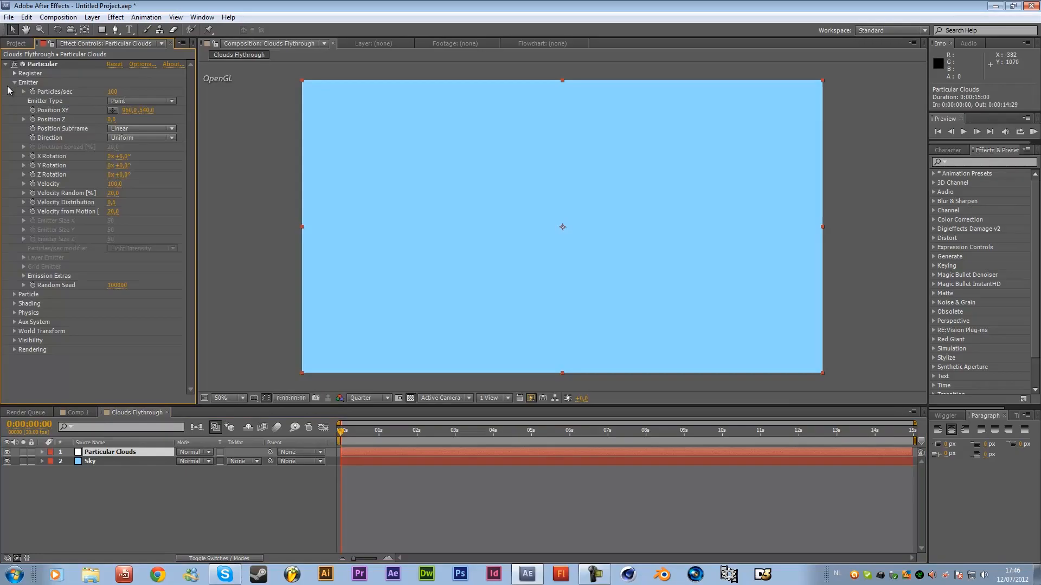
mouse_move(85, 106)
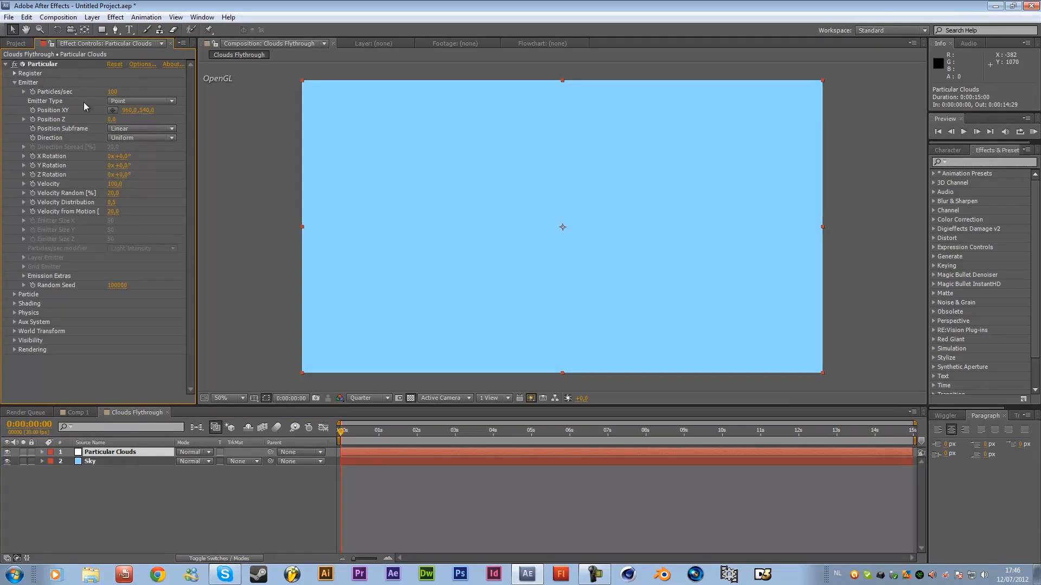
click(141, 101)
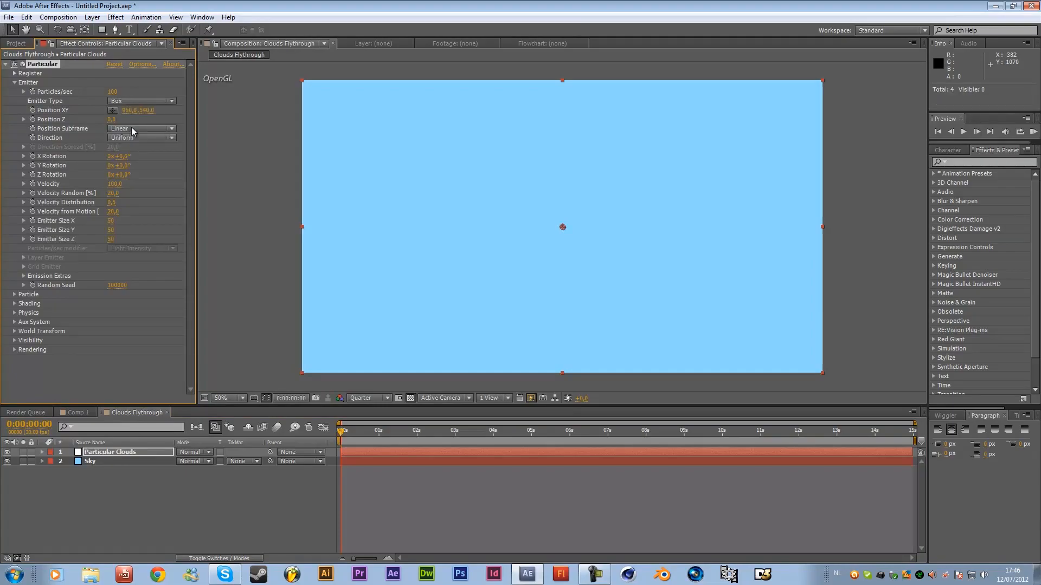
mouse_move(74, 190)
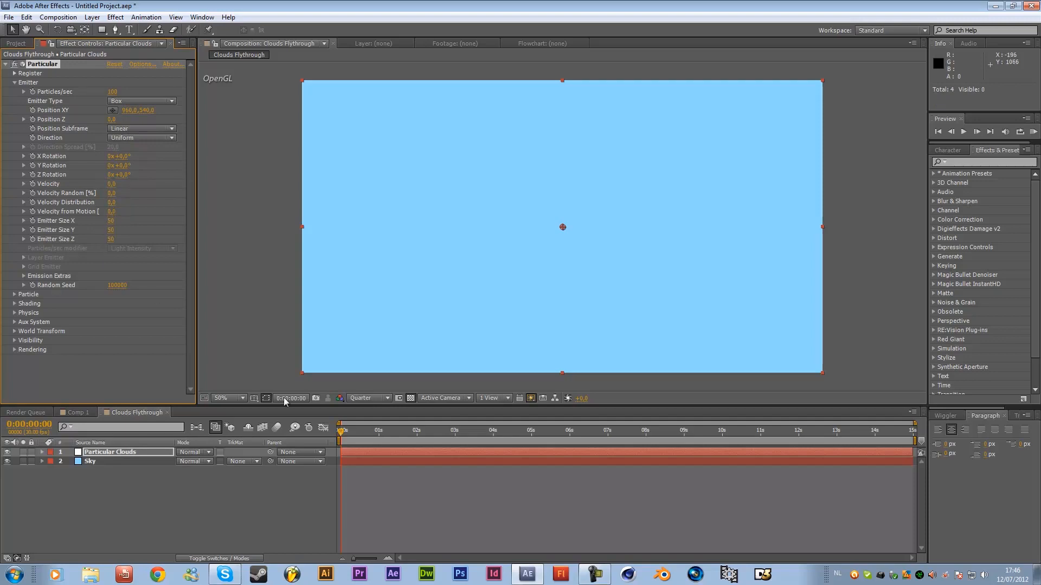
click(109, 452)
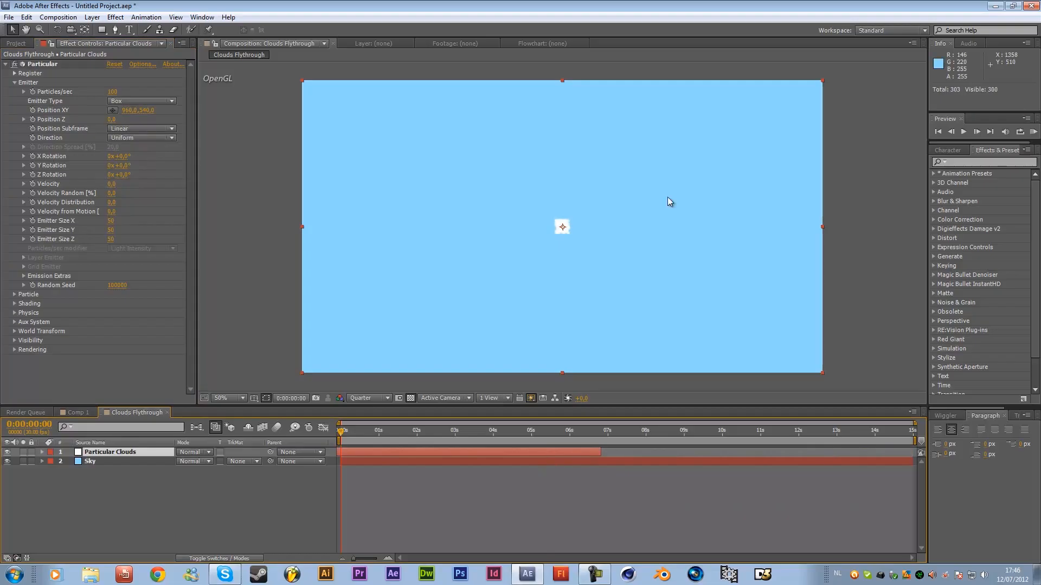
mouse_move(573, 236)
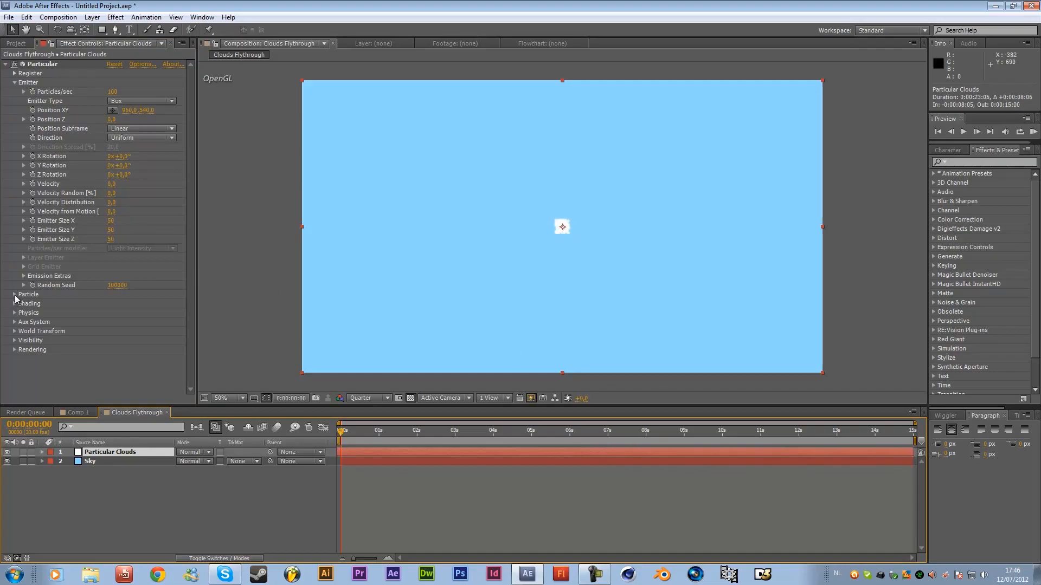
click(15, 293)
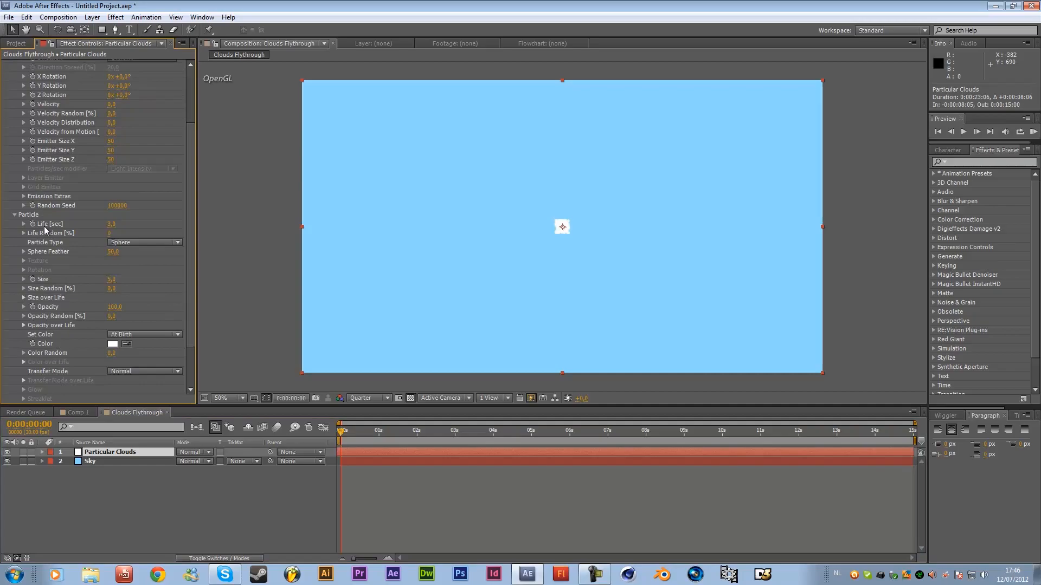
double_click(111, 224)
text(15)
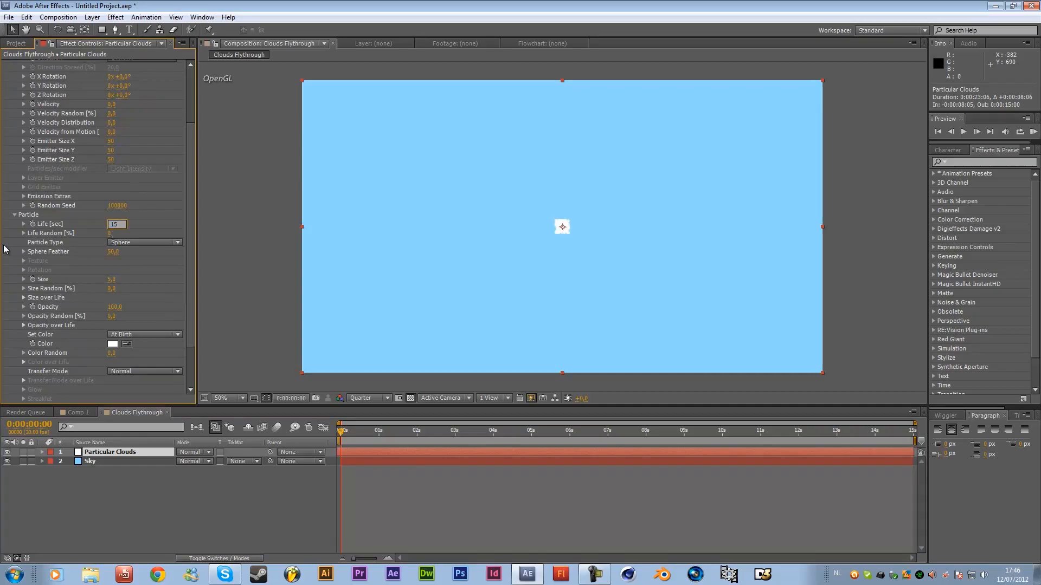
triple_click(117, 224)
text(16)
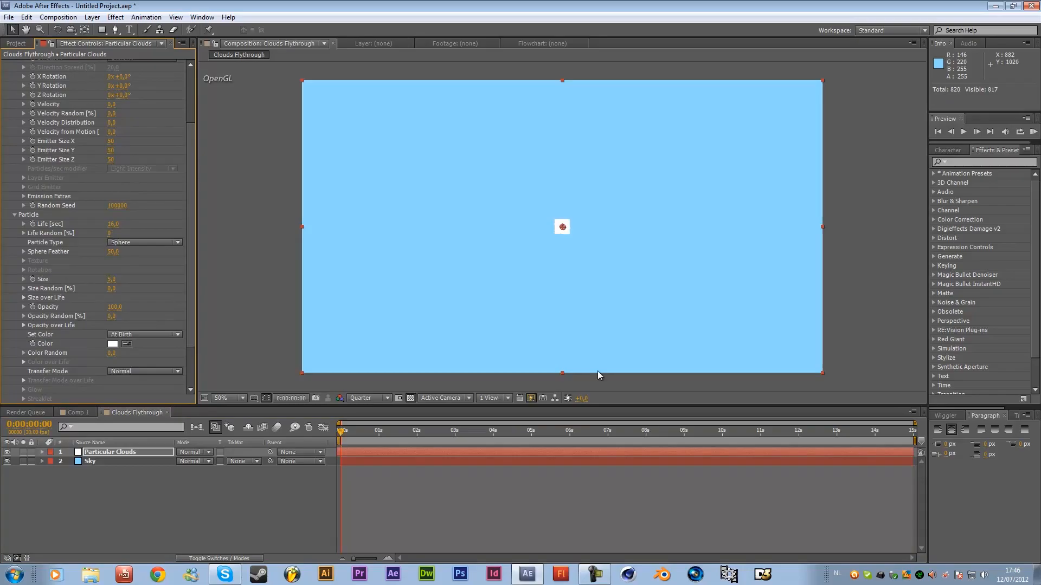
mouse_move(332, 478)
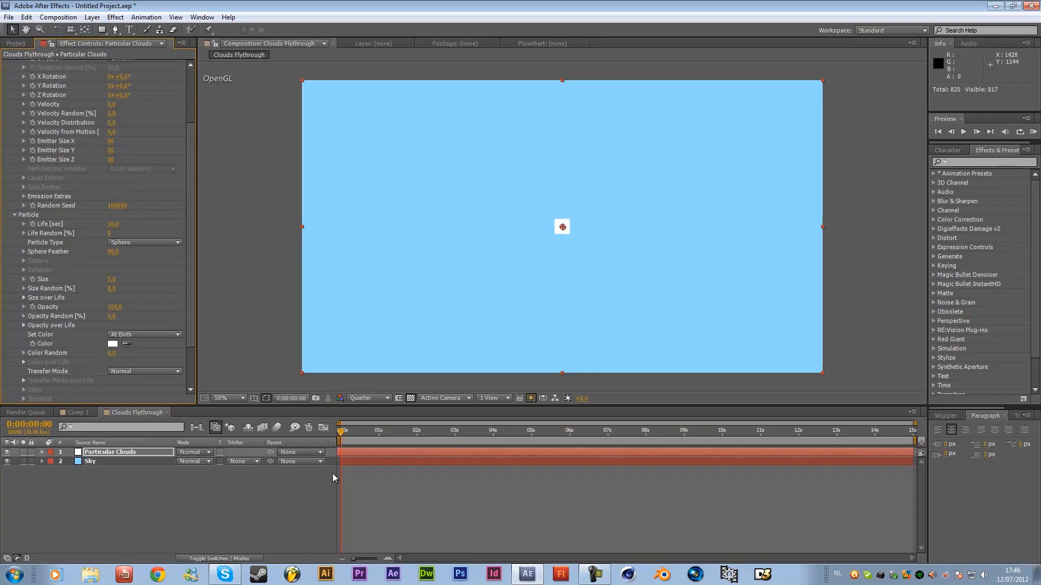
double_click(118, 224)
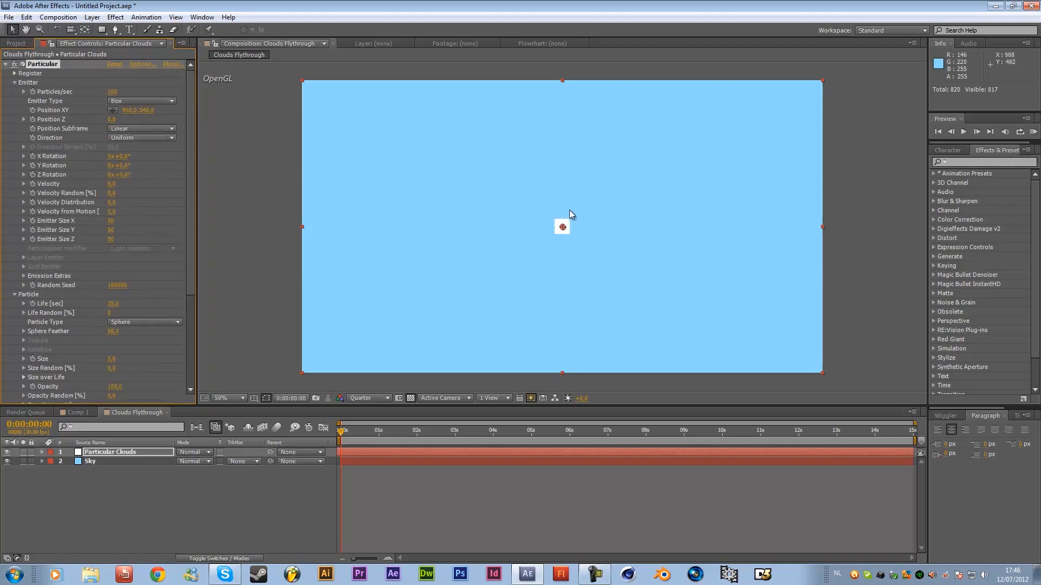
mouse_move(283, 214)
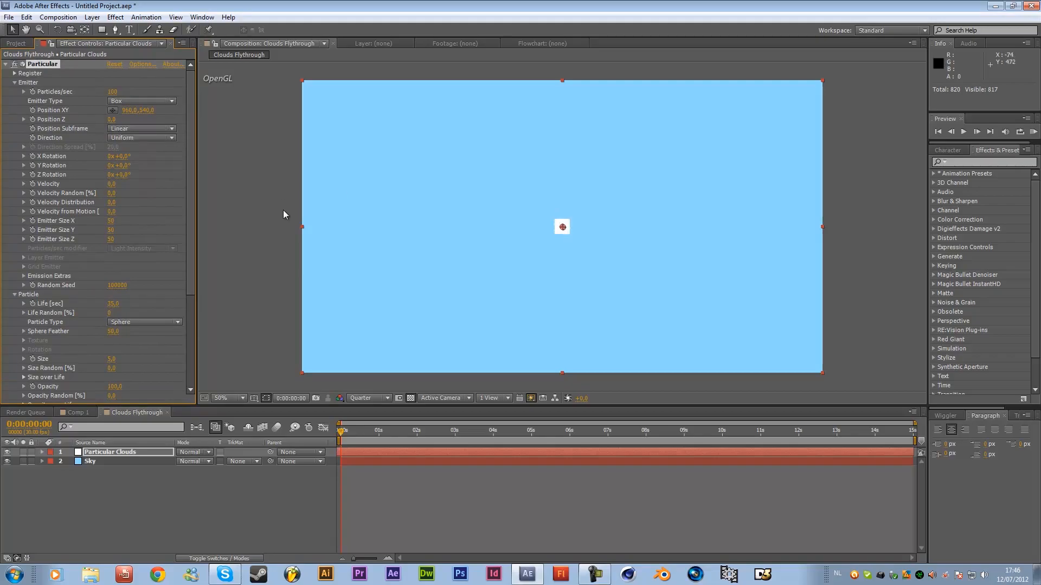
mouse_move(255, 159)
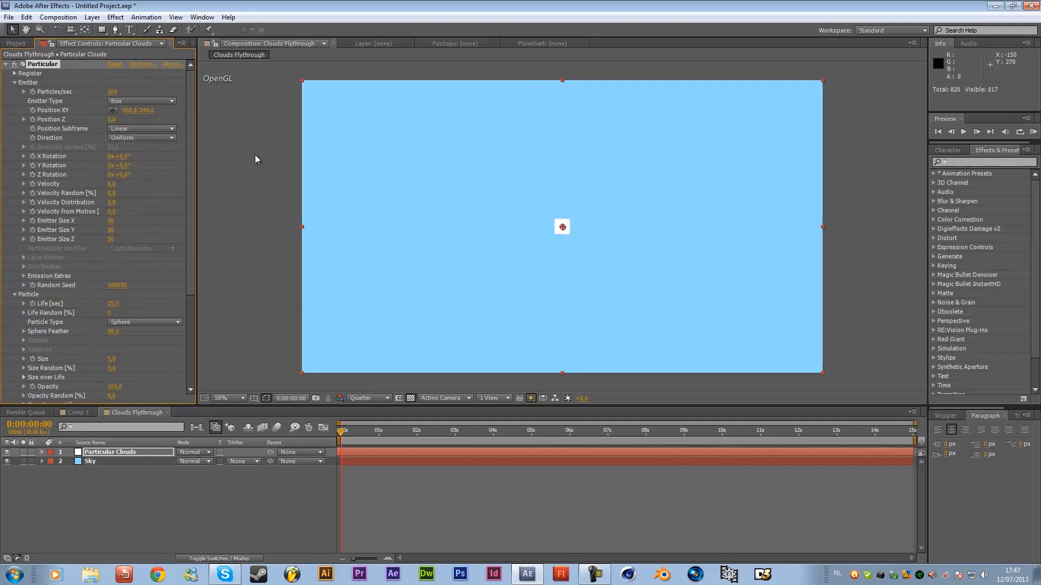
mouse_move(95, 224)
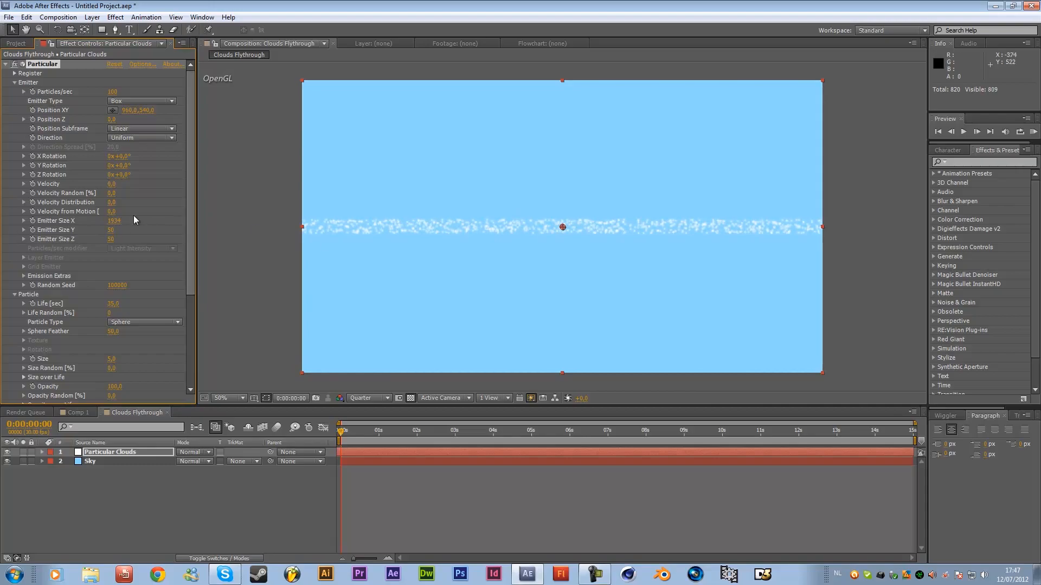
mouse_move(118, 233)
text(1128)
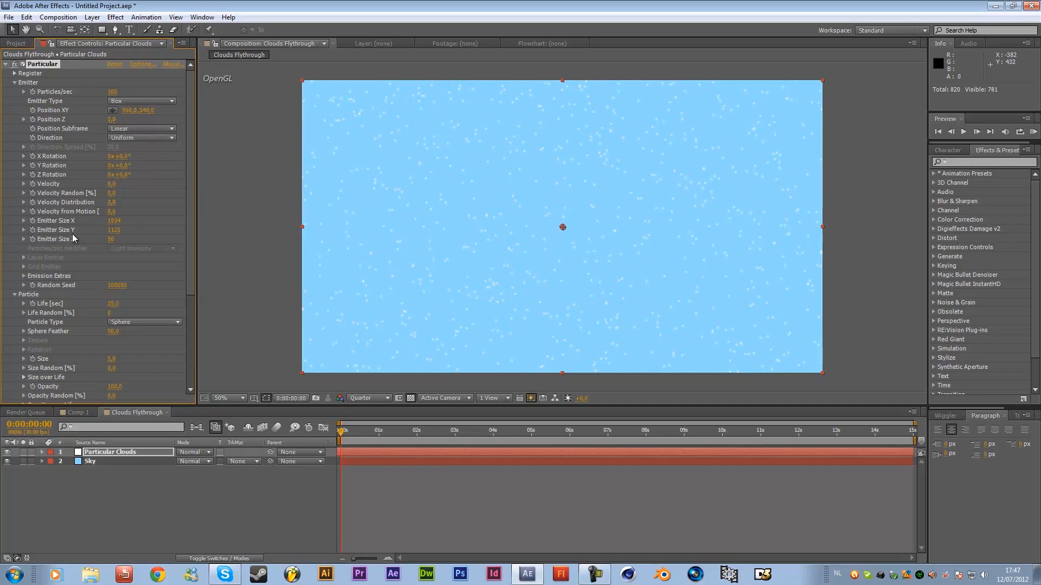
Set Emitter Size to 1934 × 1125 × 20000 and emitter Position Z to 10000
double_click(113, 239)
text(20000)
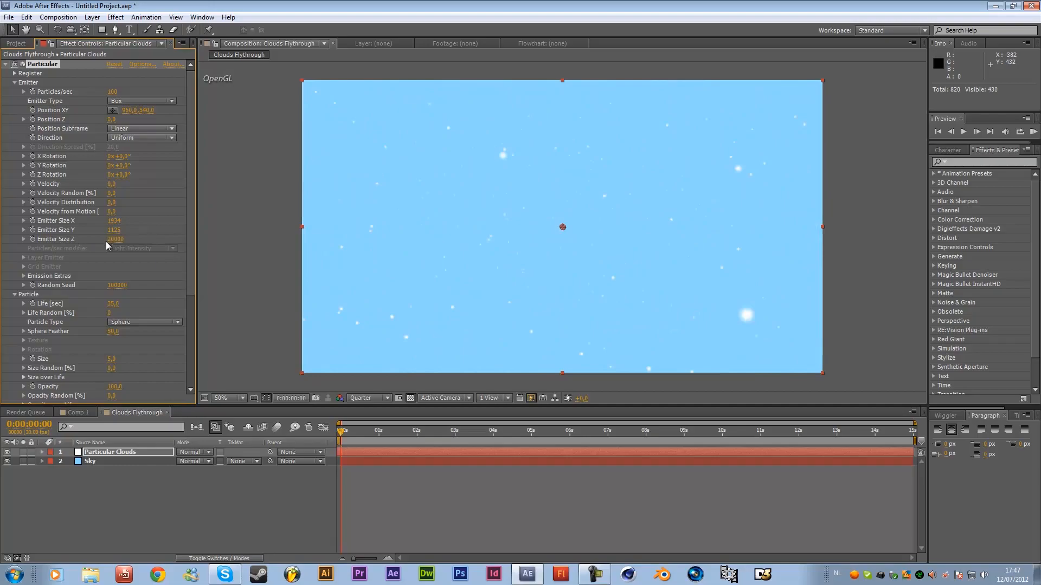
mouse_move(40, 130)
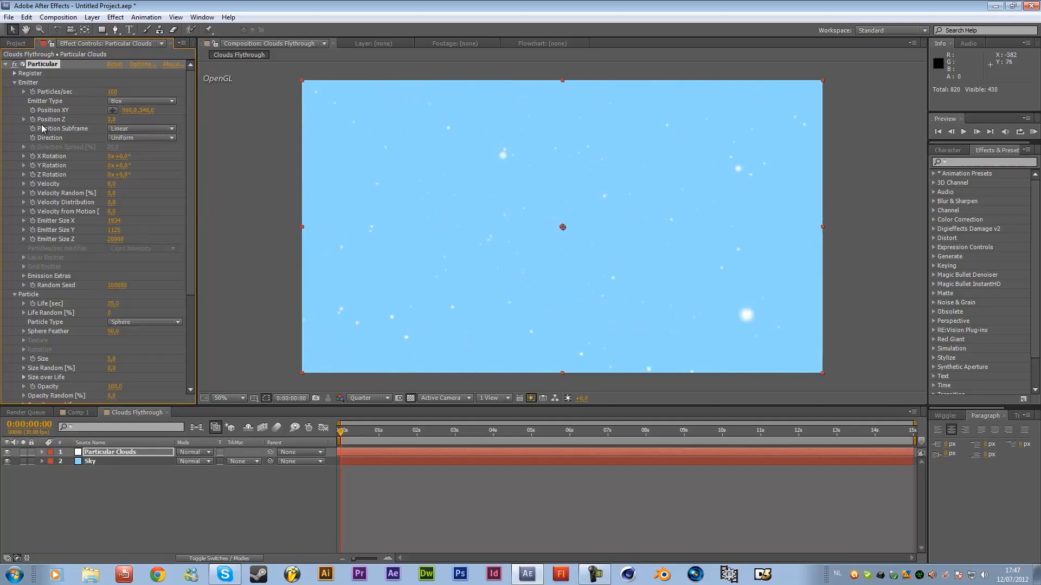
mouse_move(50, 135)
text(10000)
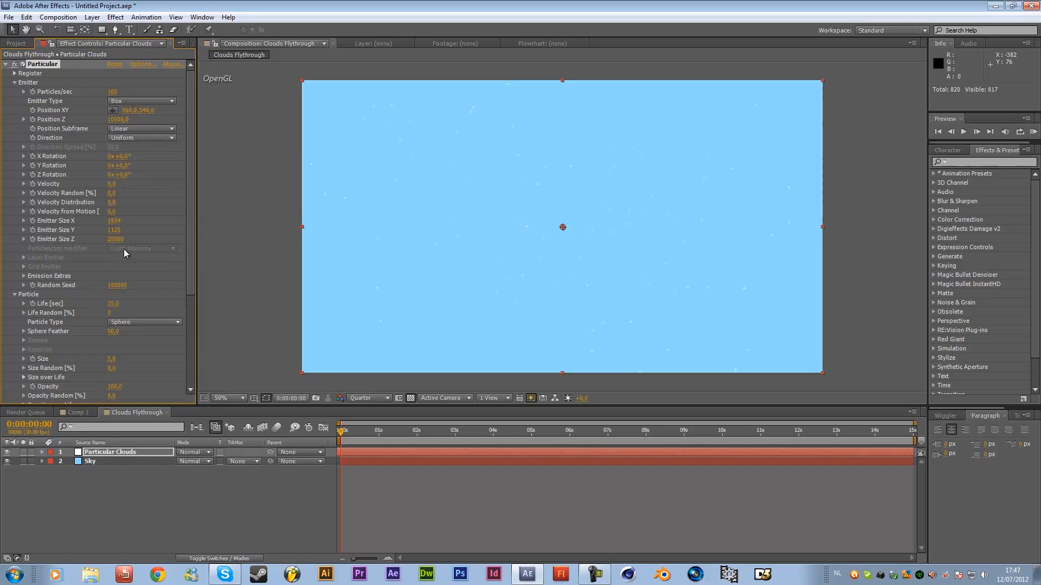
mouse_move(590, 224)
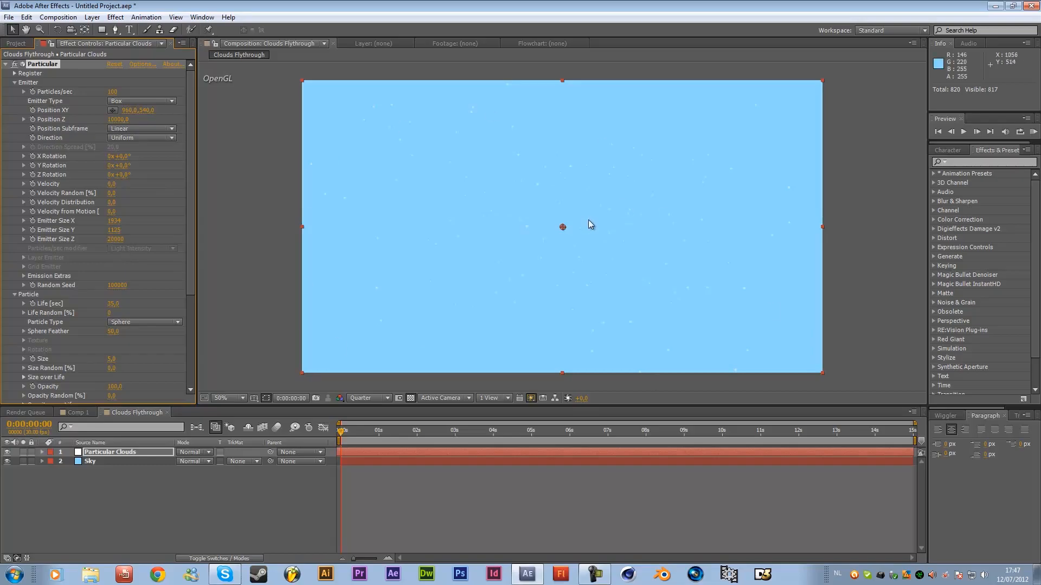
mouse_move(506, 296)
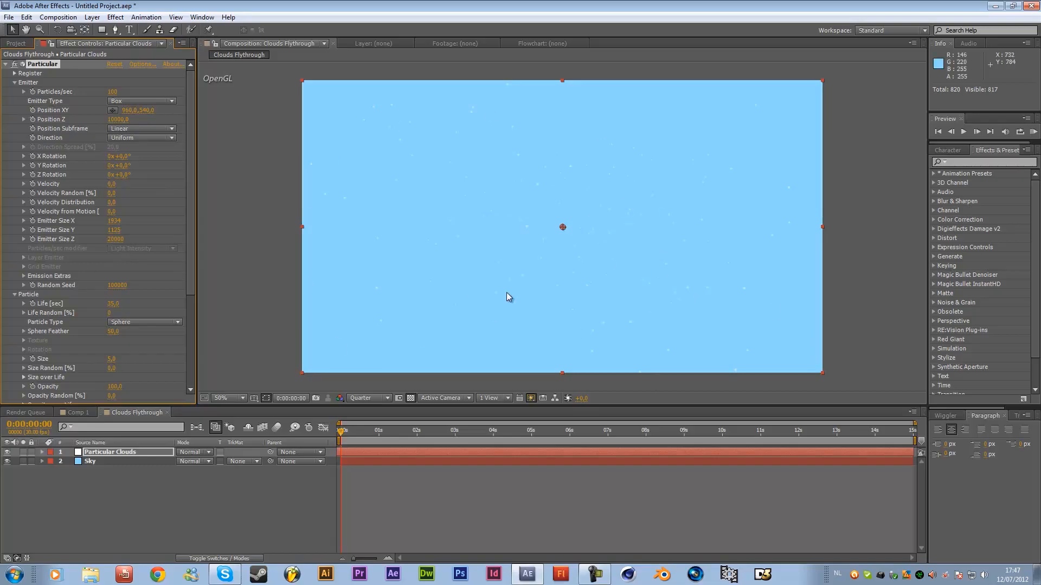
scroll(down, 3)
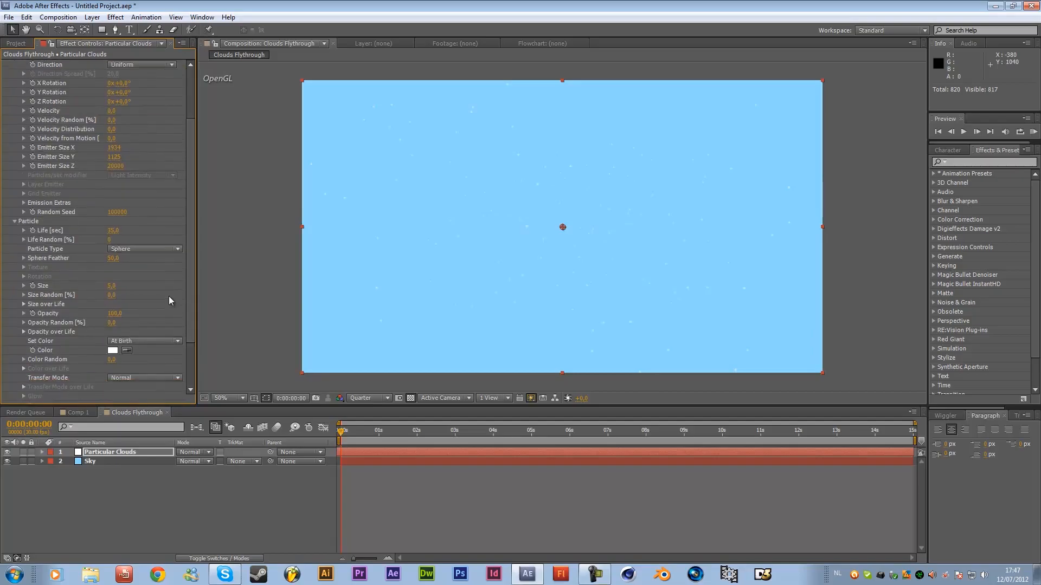
mouse_move(738, 227)
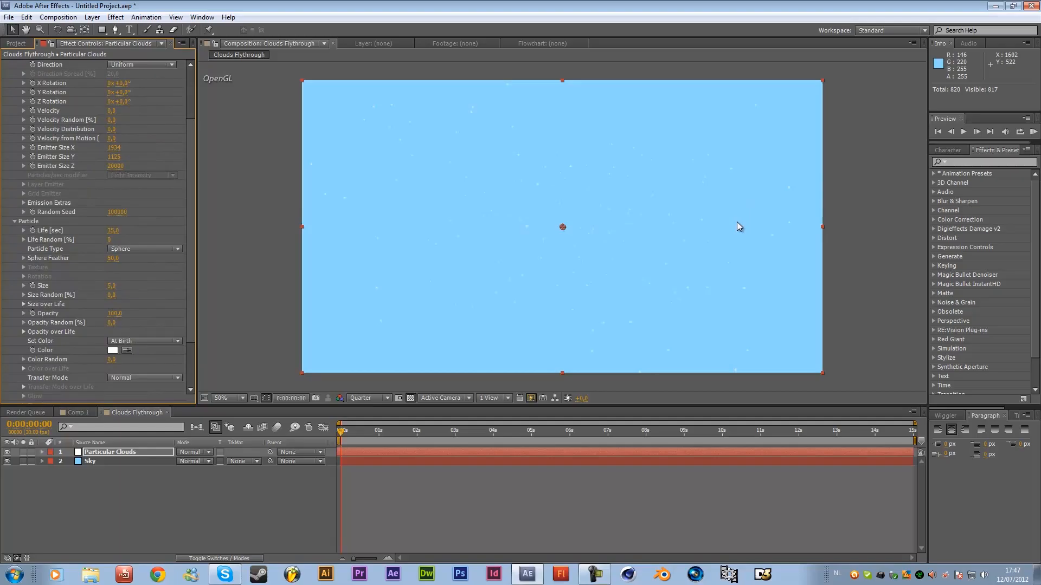
mouse_move(165, 251)
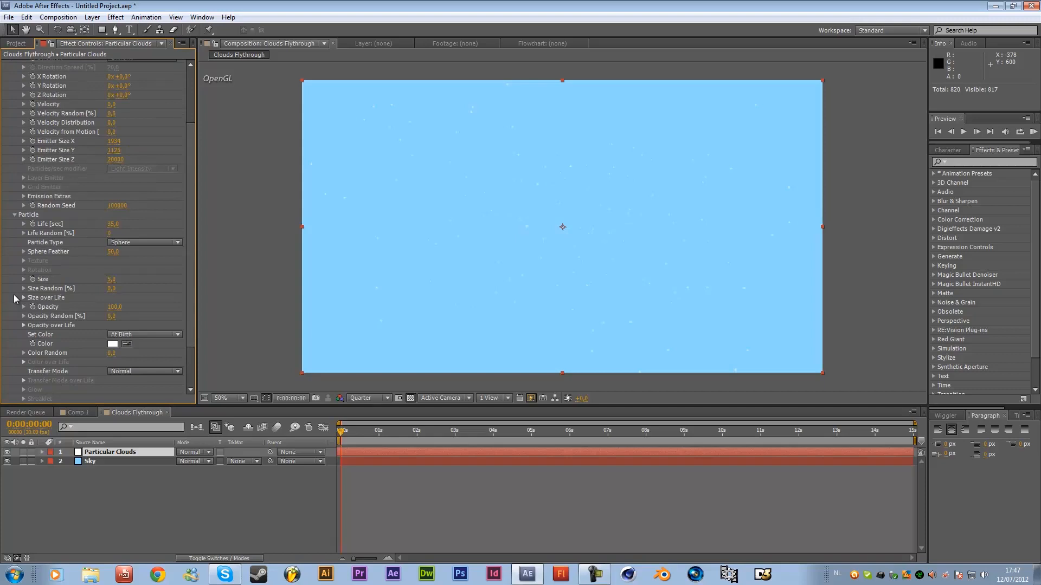
Switch particles to Cloudlet with Size 180, Opacity 10 and Opacity Random 15
click(142, 242)
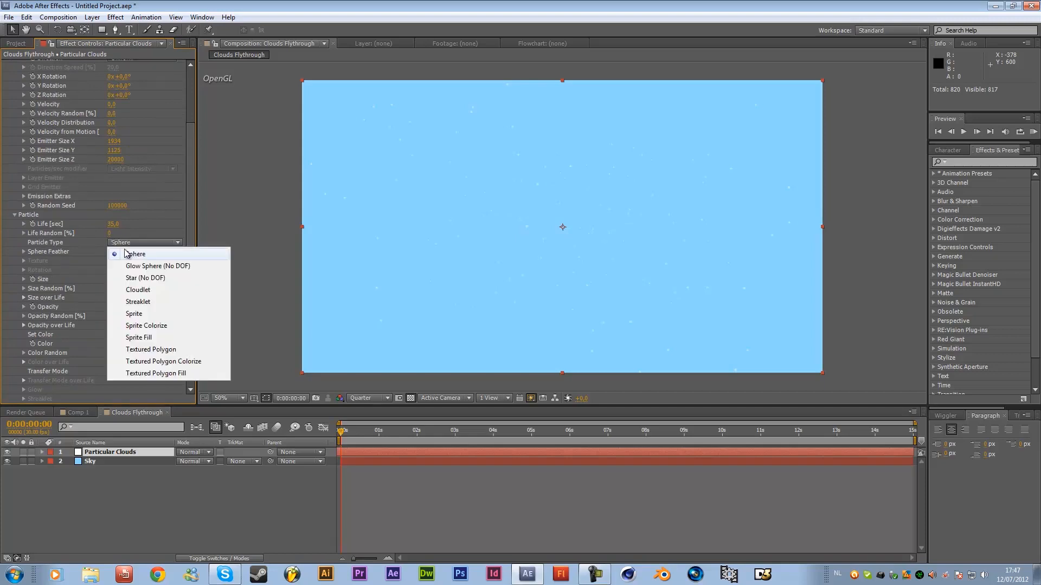
click(138, 289)
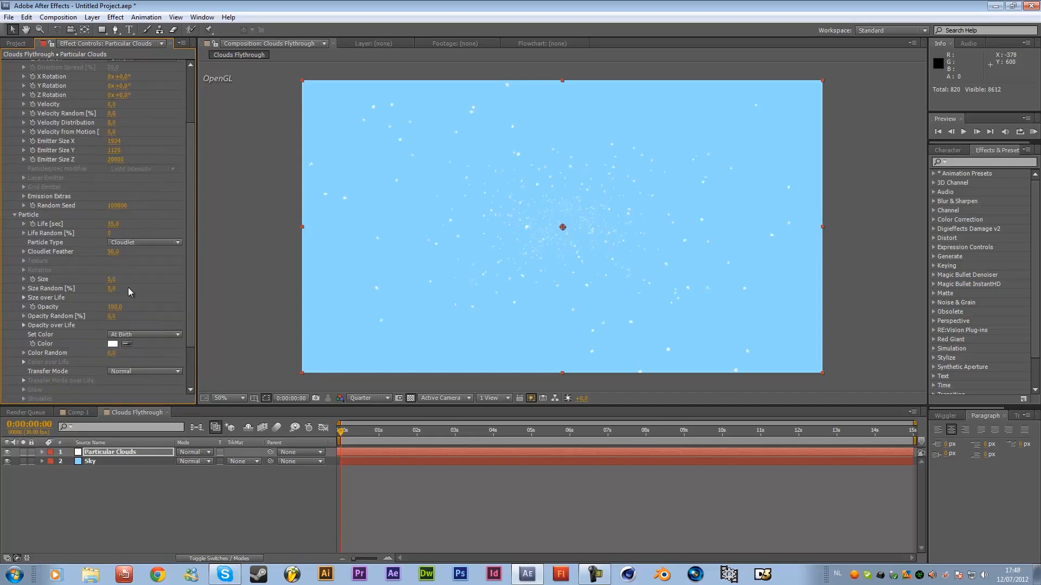
mouse_move(635, 206)
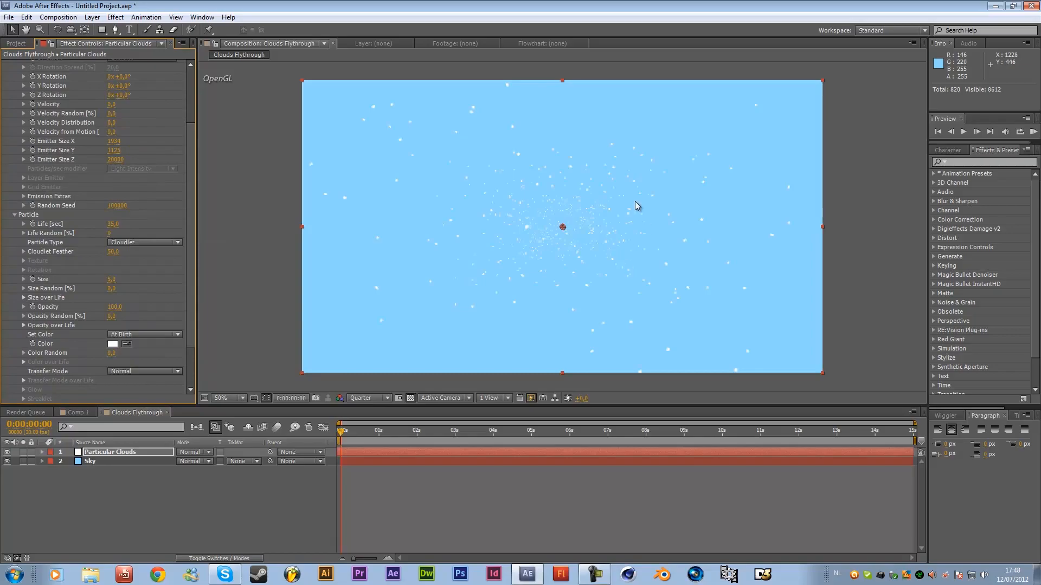
mouse_move(531, 245)
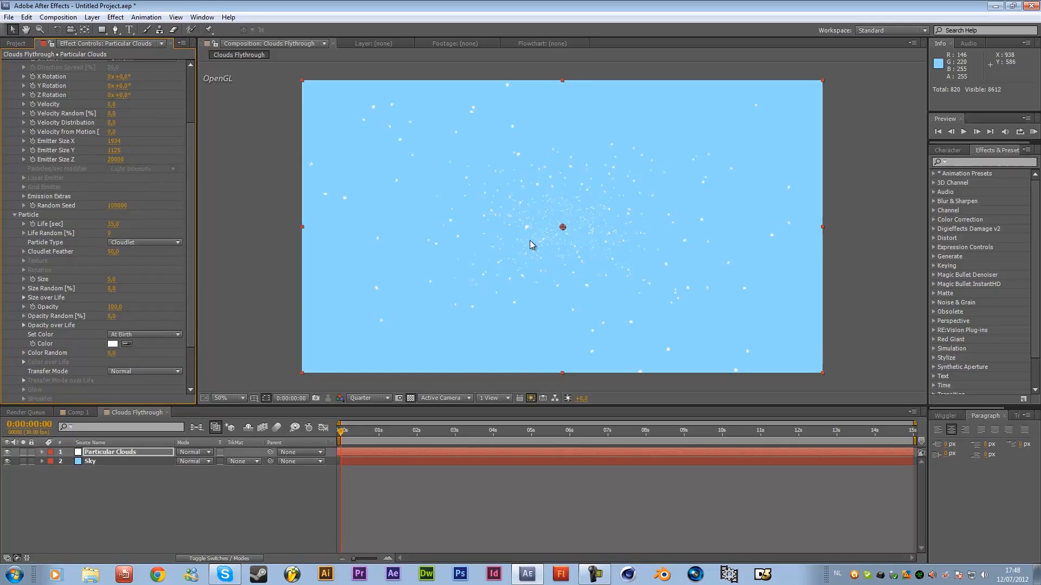
mouse_move(47, 280)
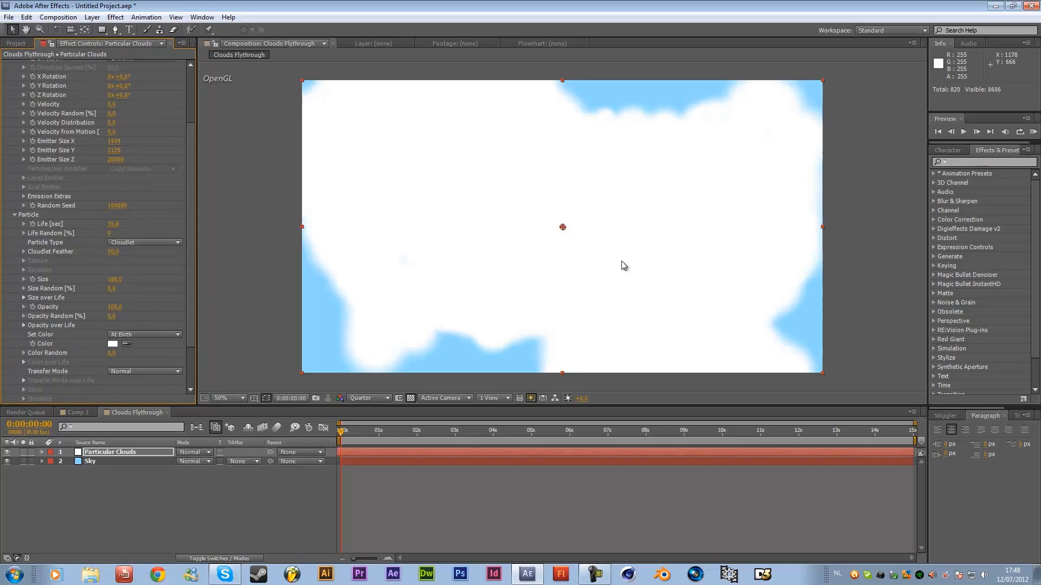
mouse_move(69, 301)
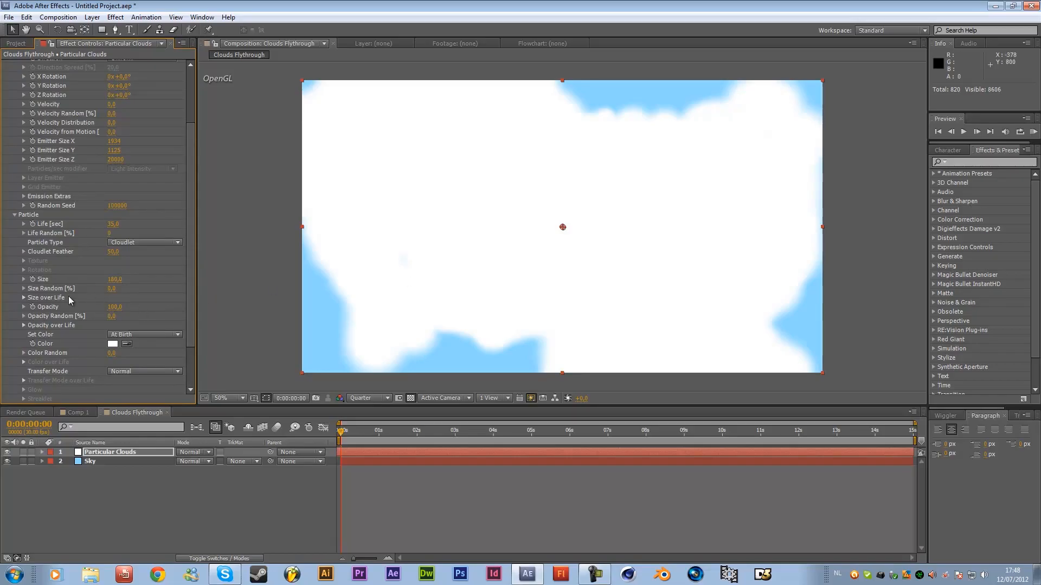
double_click(115, 307)
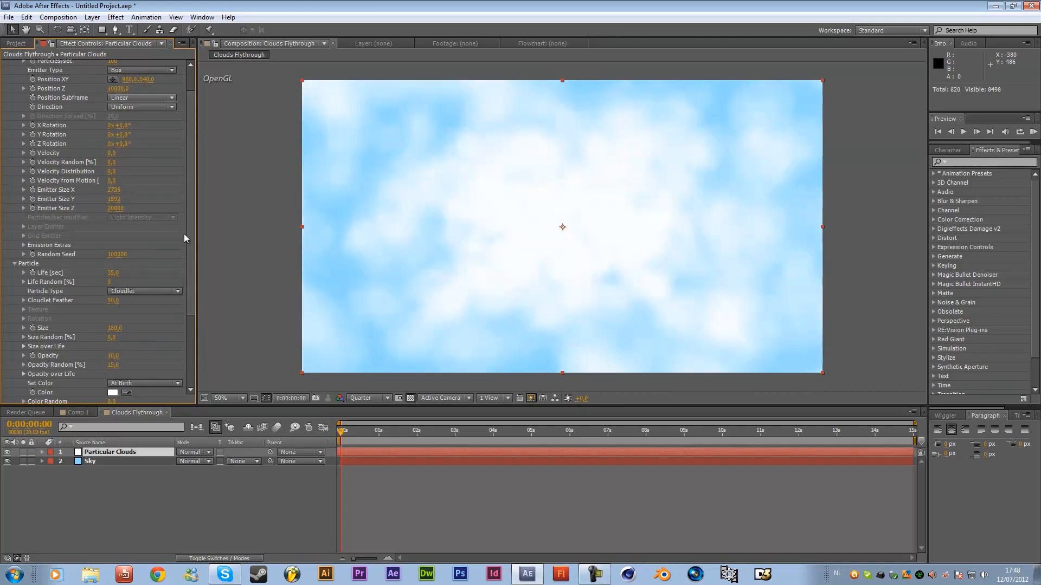
Raise particle size to 200, add a camera named 'Camera', and reveal its Position
double_click(114, 328)
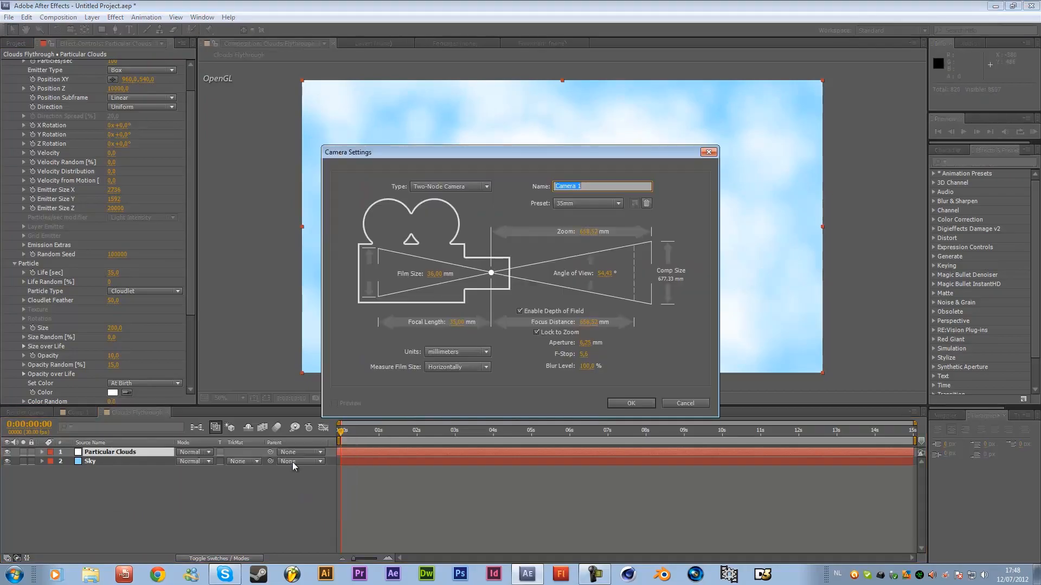
text(Ca)
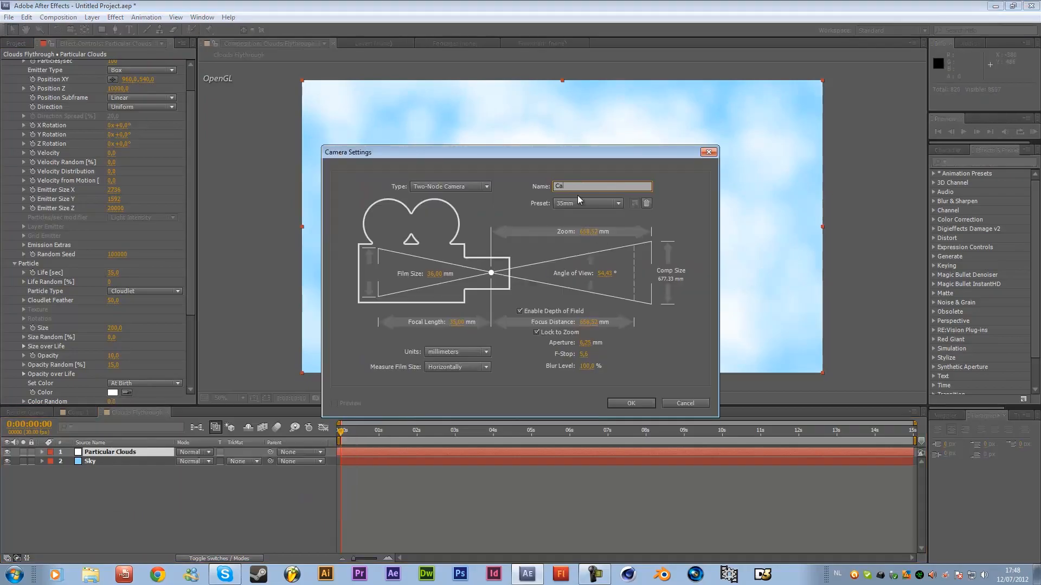
click(630, 403)
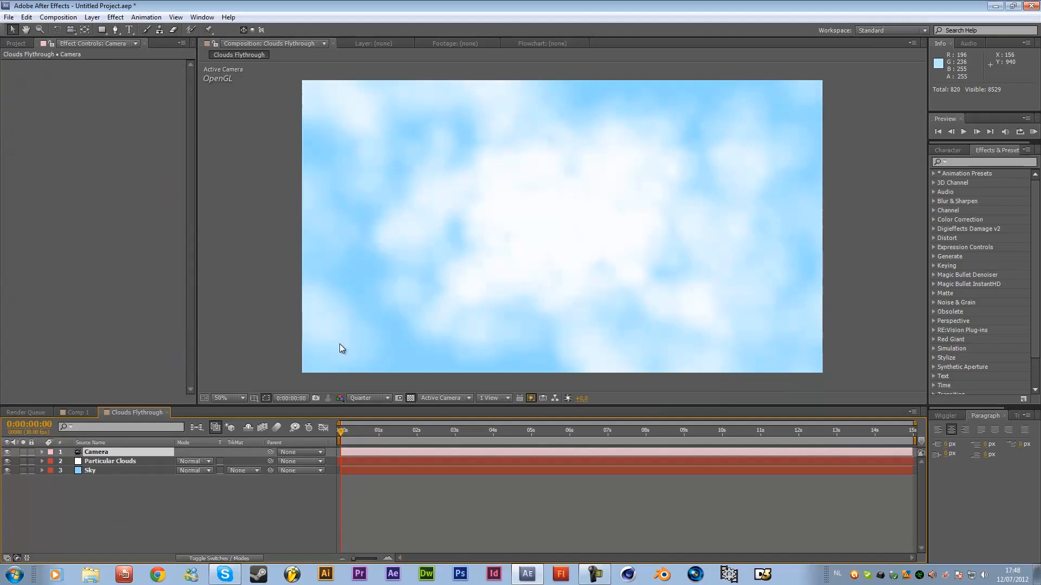
click(41, 452)
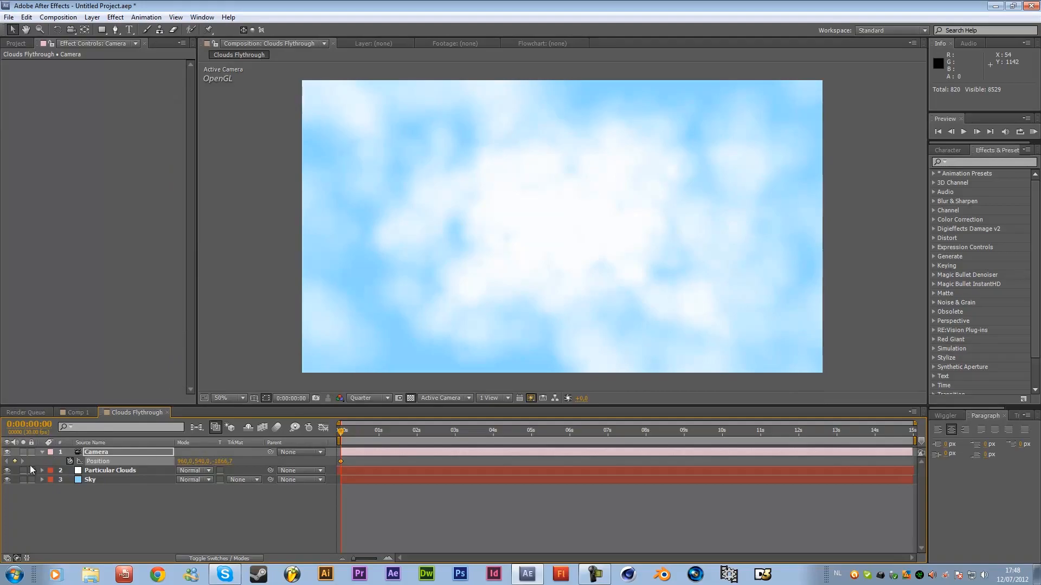
Keyframe Particles per second from 100 at the first frame to 0 immediately after
click(109, 470)
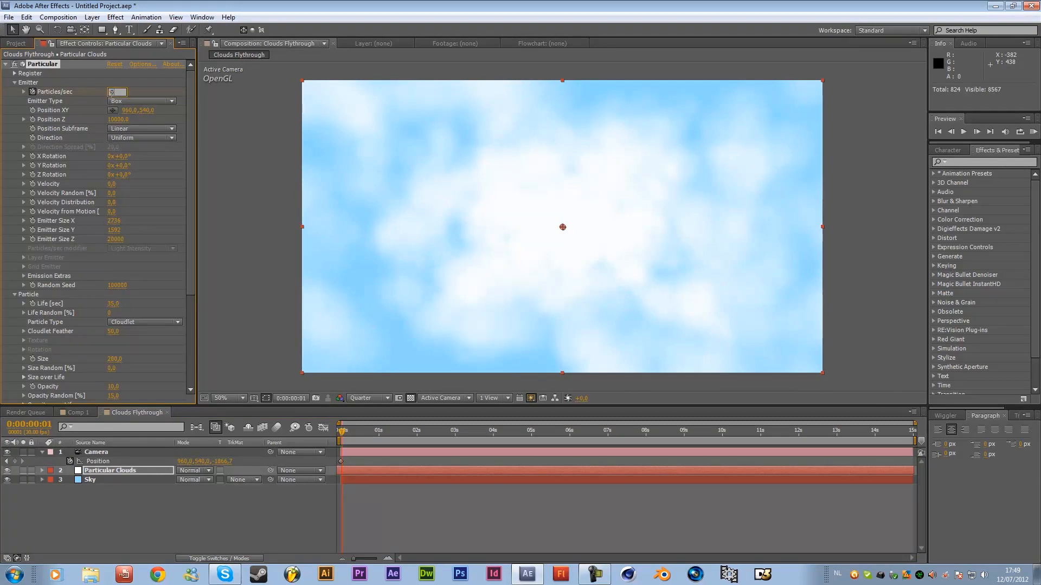
click(341, 430)
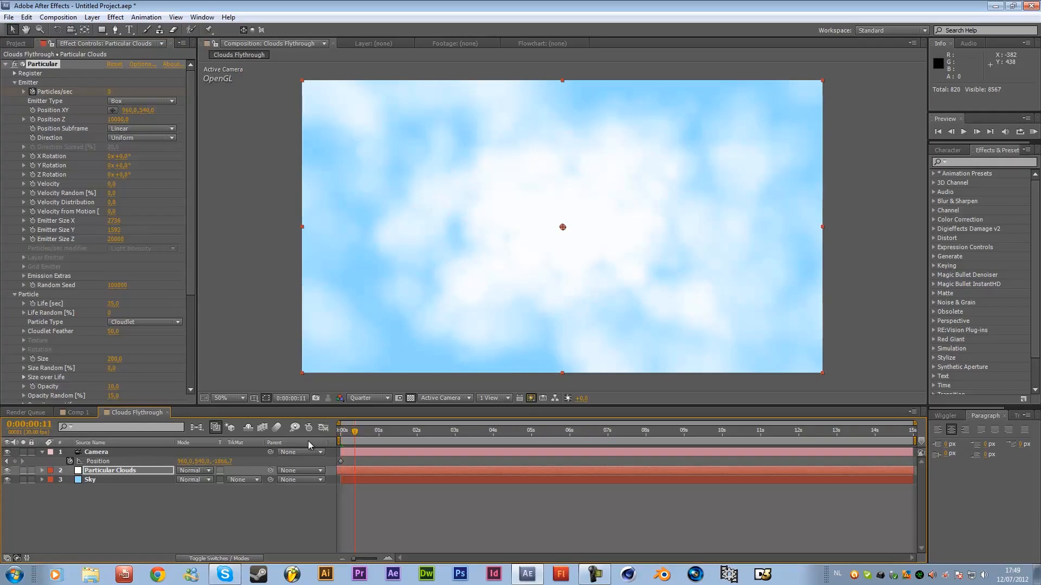
click(343, 430)
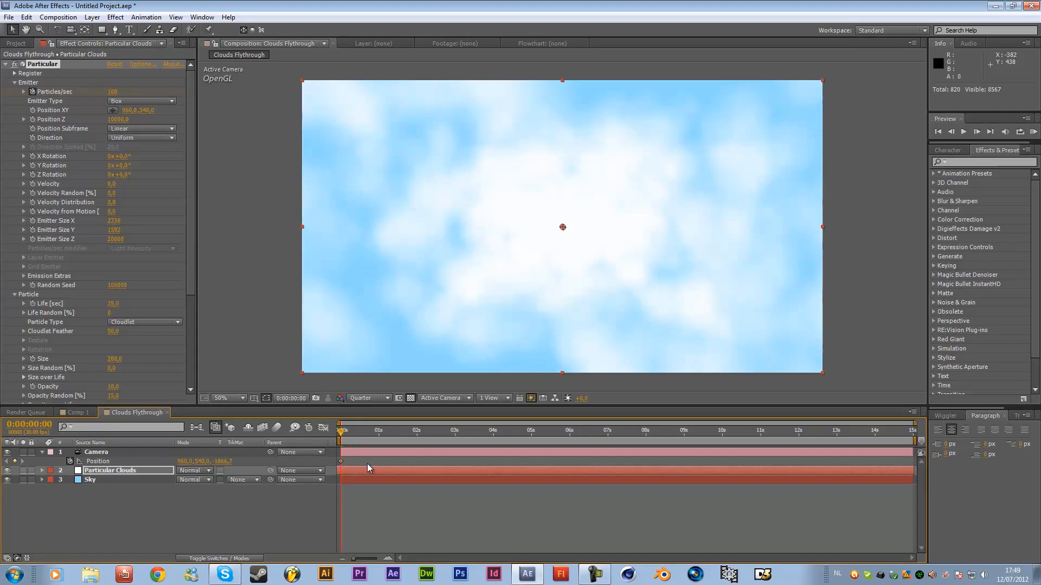
click(432, 431)
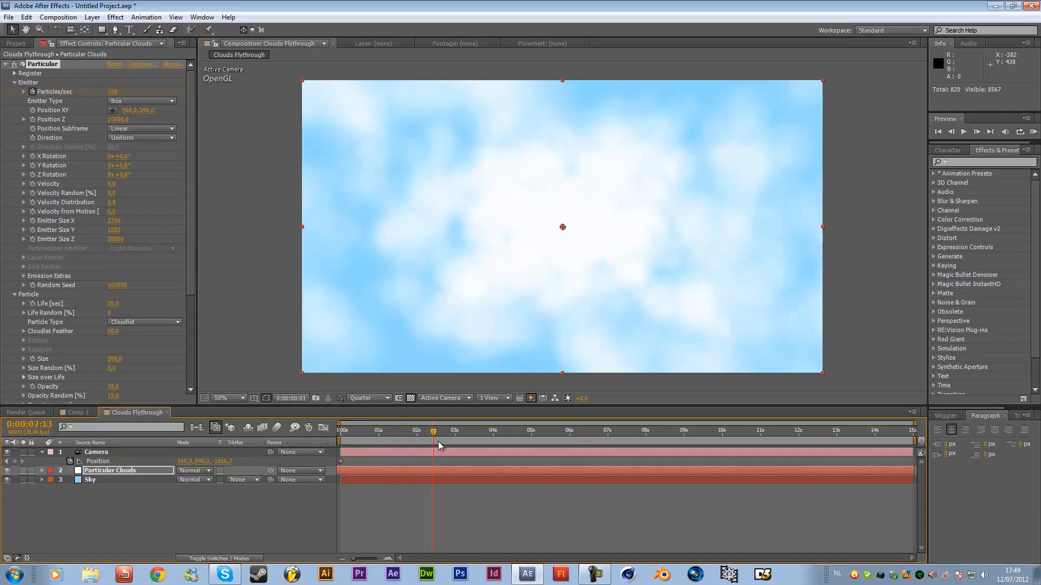
click(764, 430)
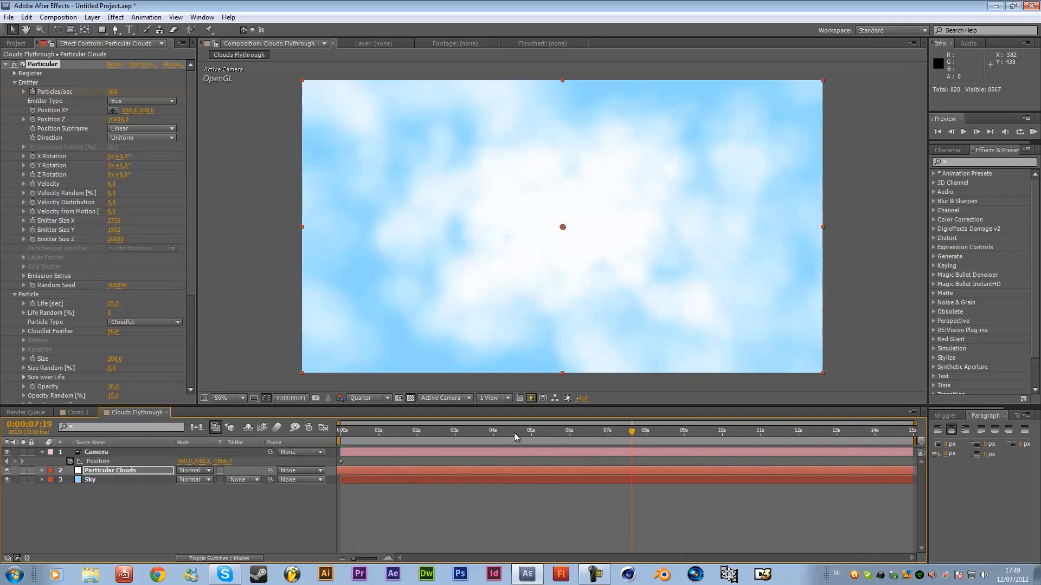
click(519, 430)
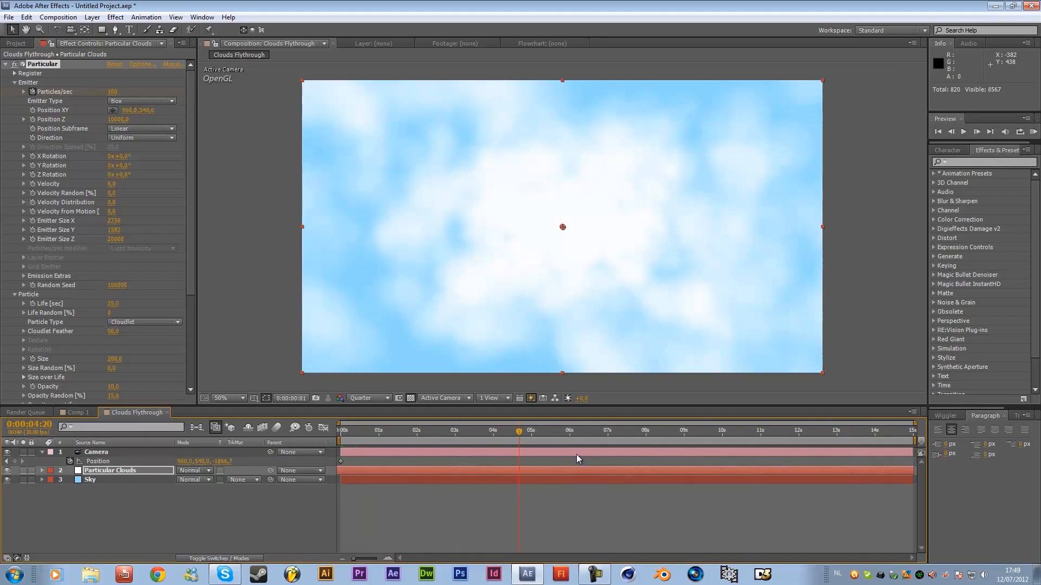
click(340, 430)
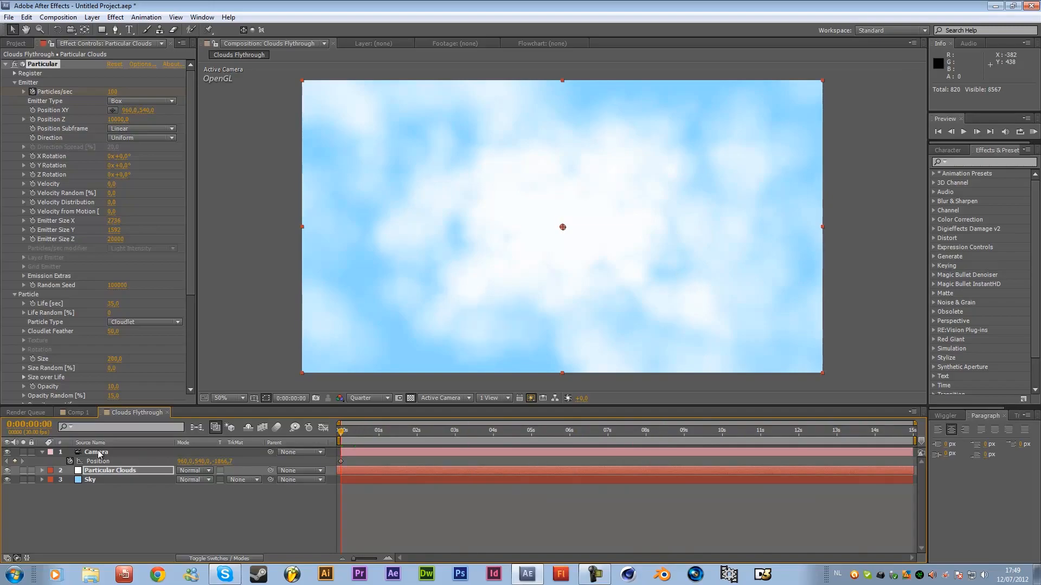
Keyframe camera Position from 0 to about 5 s and move the emitter to Z -10000
click(95, 451)
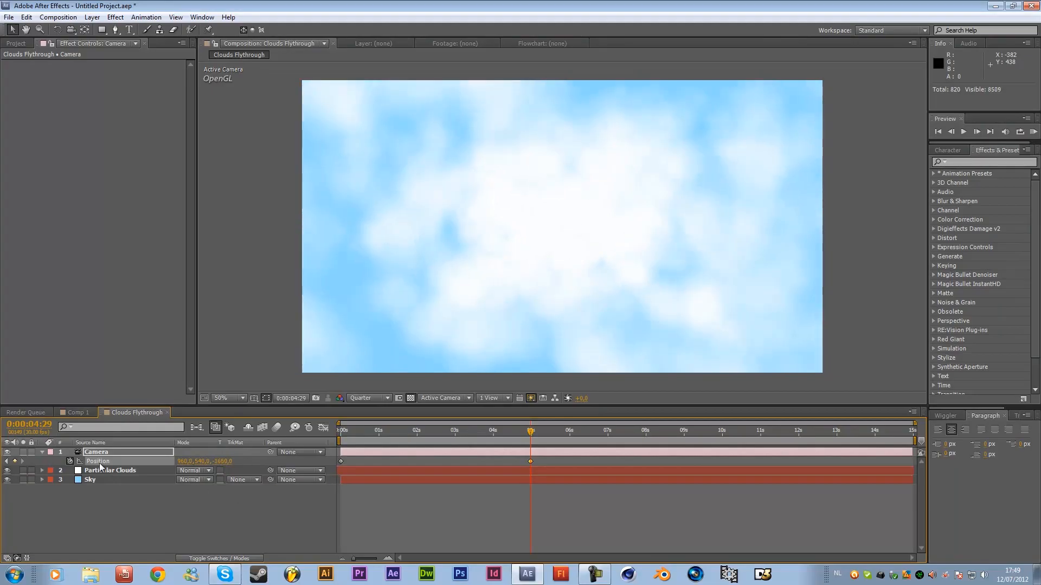
click(110, 470)
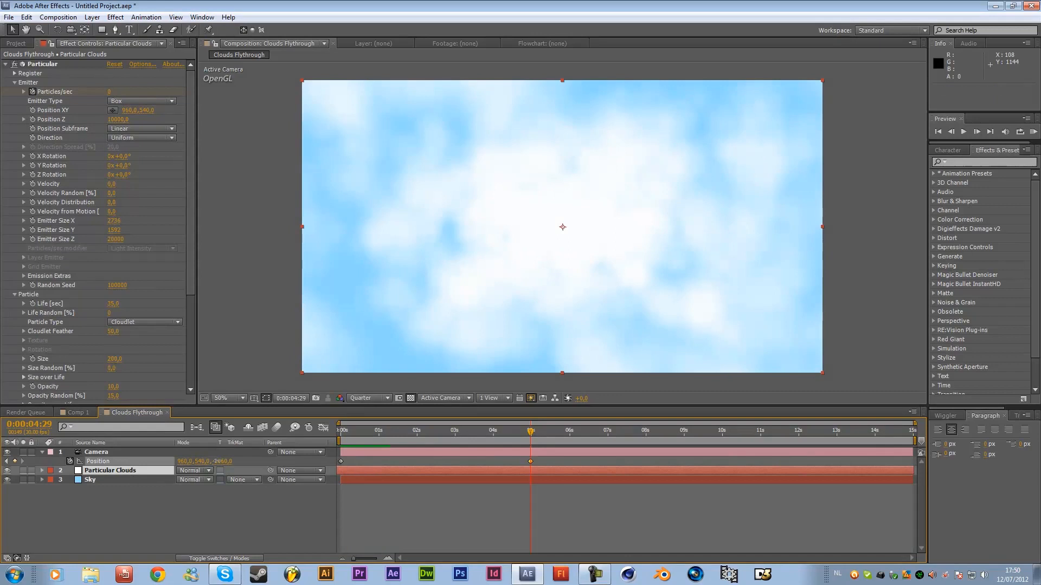
click(96, 452)
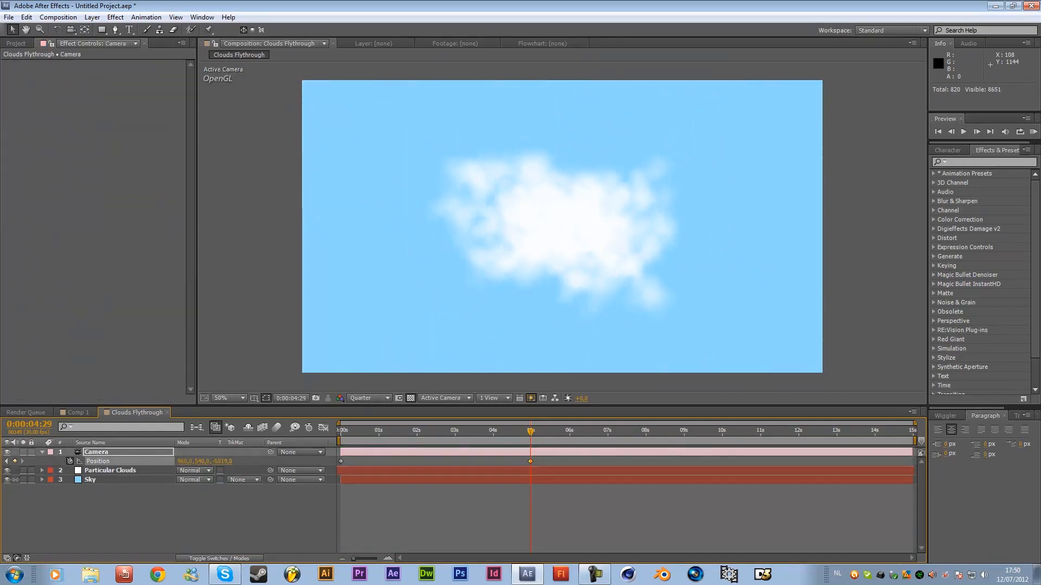
click(110, 470)
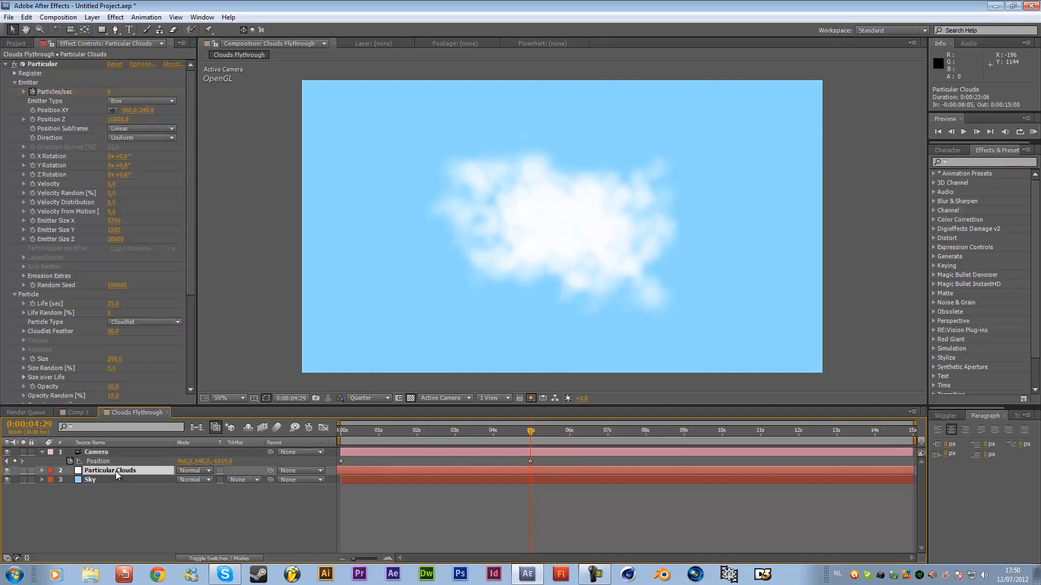
click(110, 470)
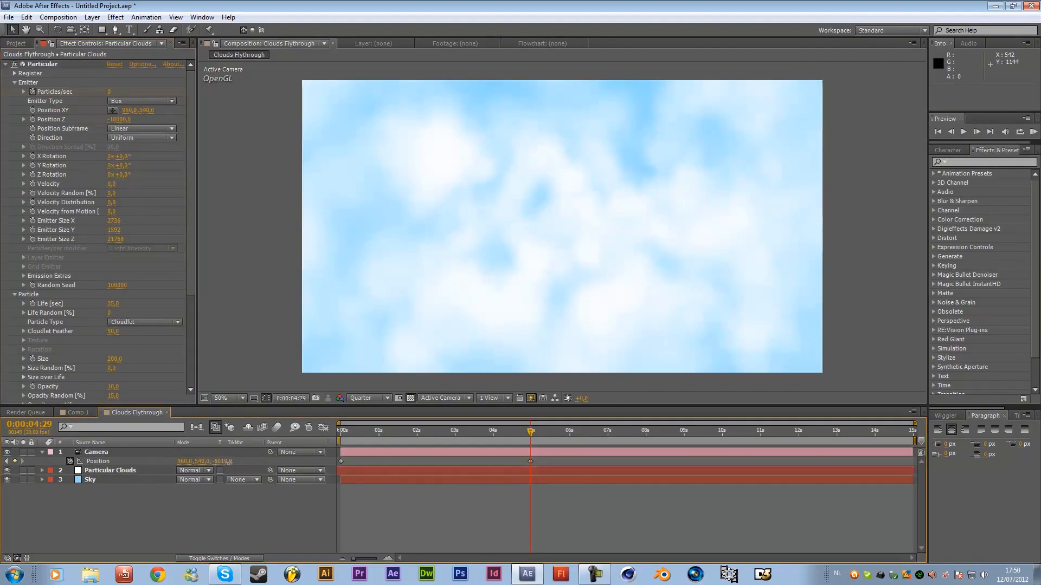
Preview the flythrough, then set particle Size to 300 with 50% Size Random
click(95, 452)
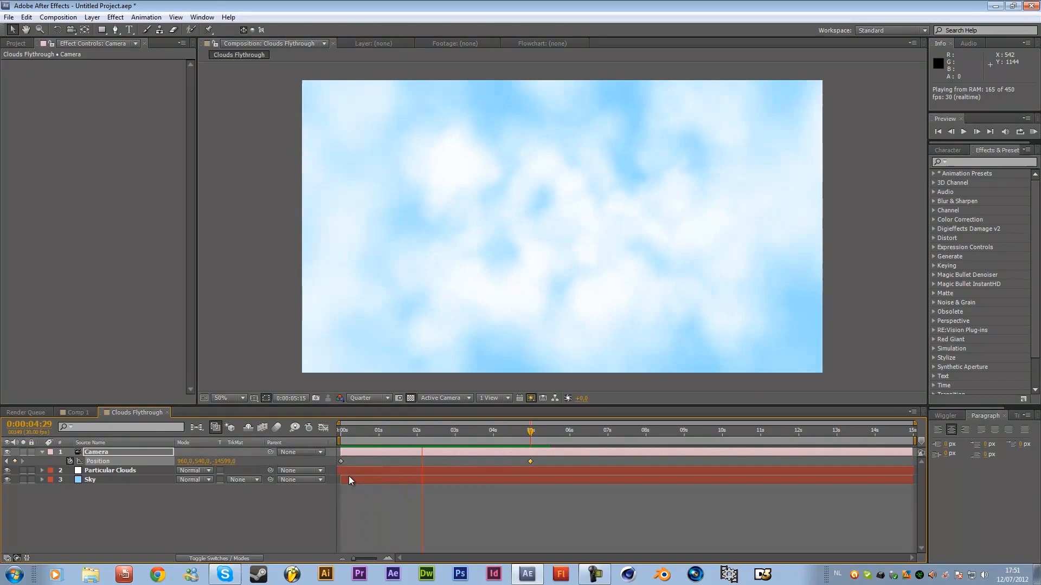
click(454, 430)
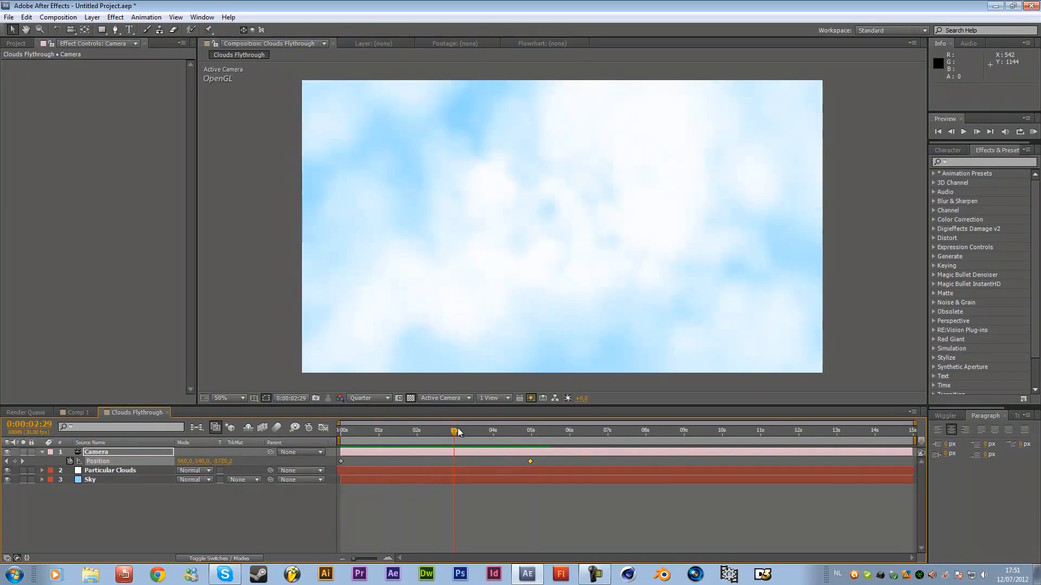
click(110, 470)
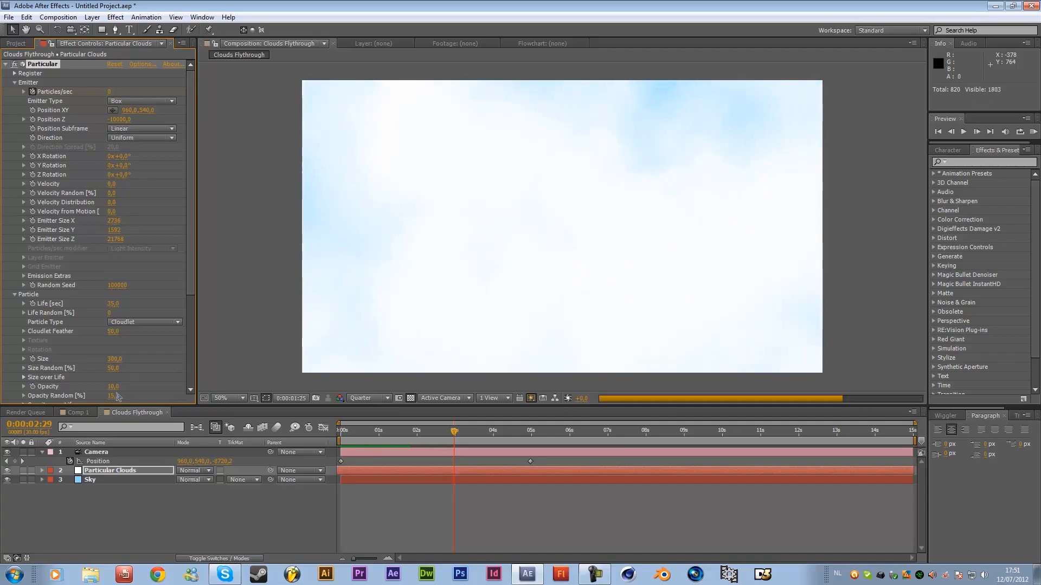
Lower the Particular particle Size from 300 to 250
click(963, 131)
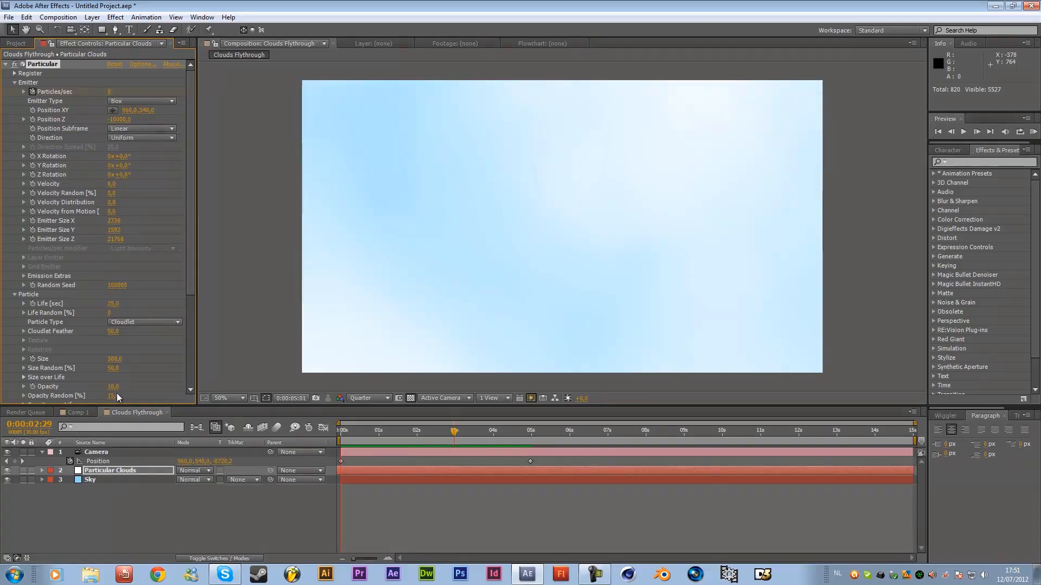
click(988, 131)
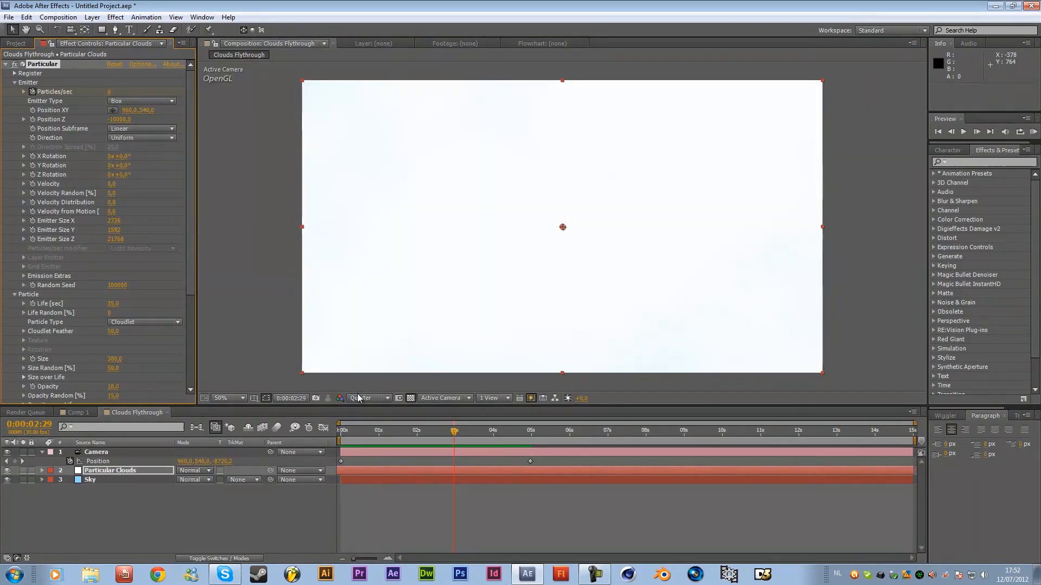
double_click(113, 359)
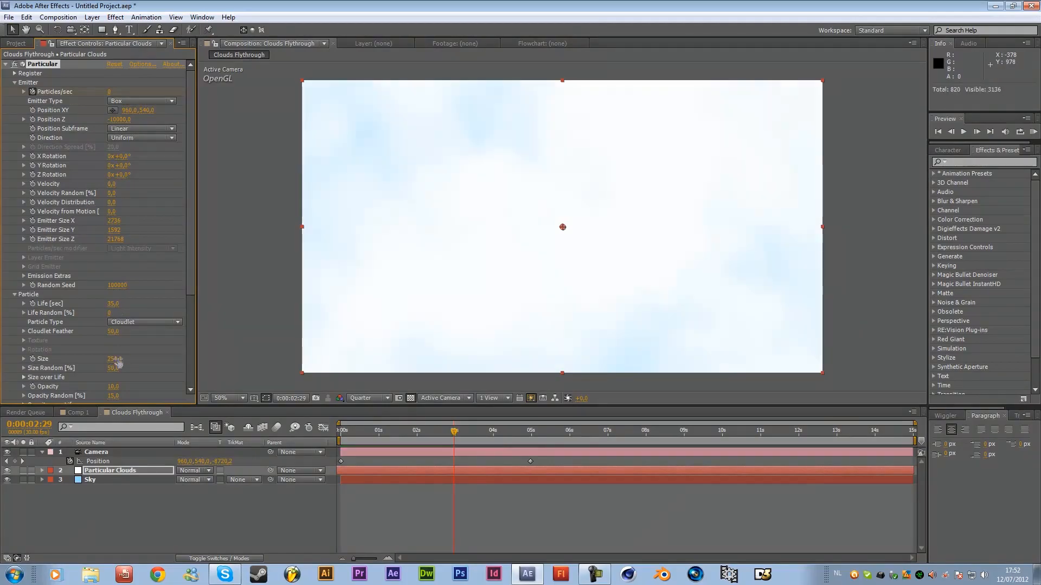
click(513, 430)
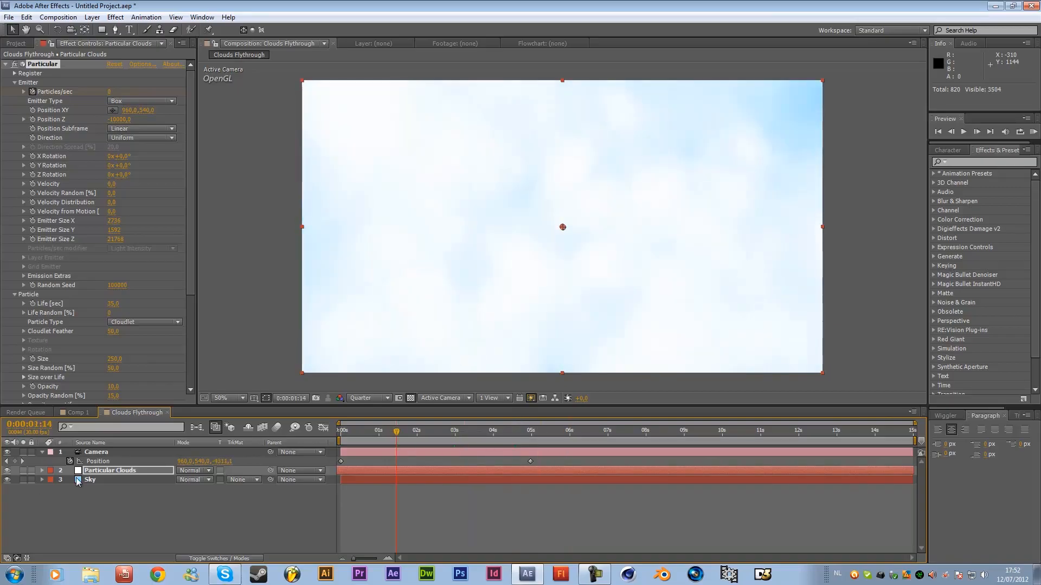
Make the Sky layer 3D, push it back to Position Z 790, and scale it to 628%
click(91, 479)
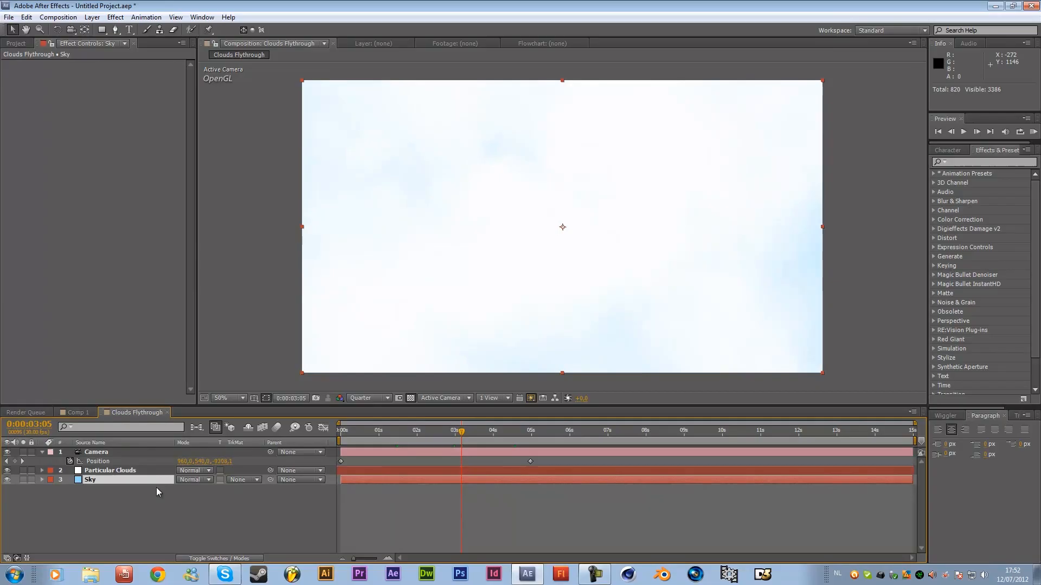
click(69, 479)
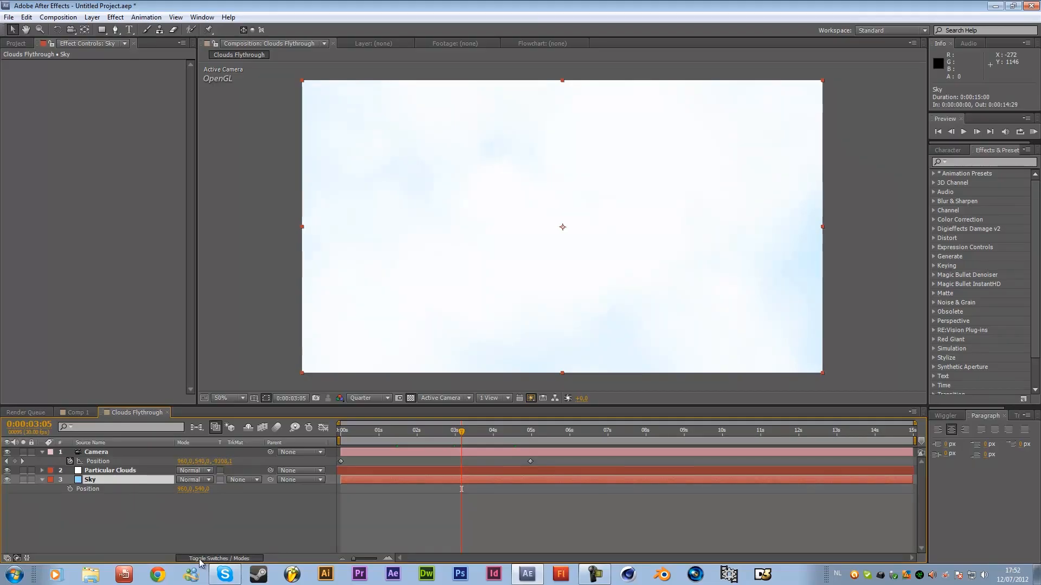
click(211, 558)
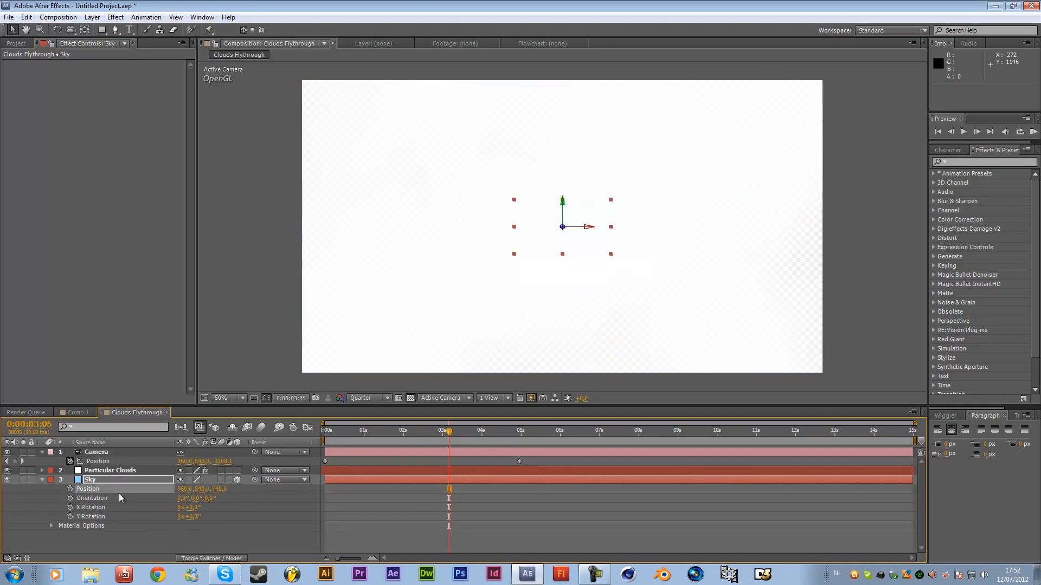
mouse_move(563, 228)
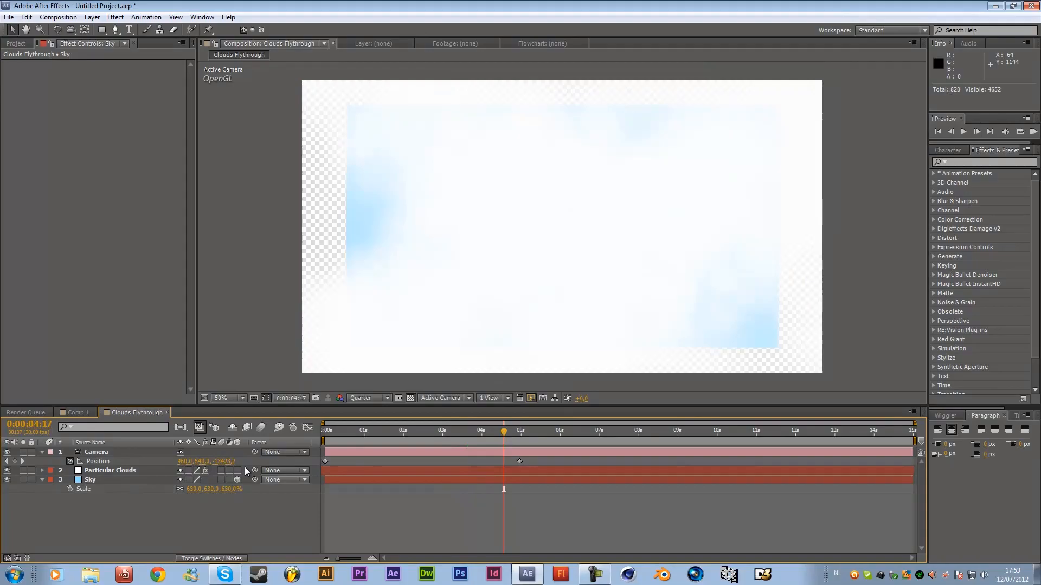
click(90, 479)
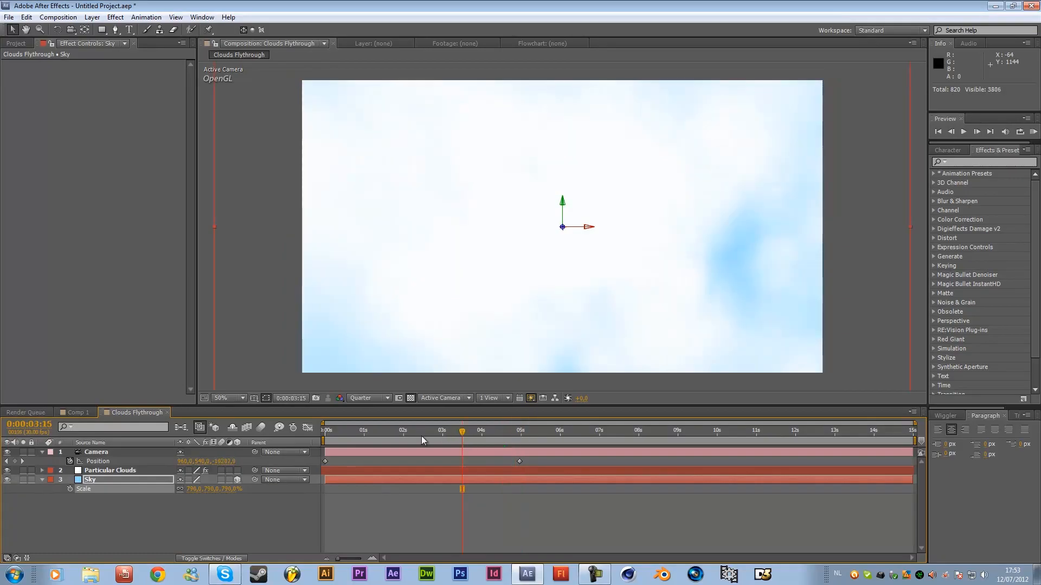
Raise the Sky scale to 796% and create a 1920×1080 composition named 'Particle For Cloud'
click(110, 470)
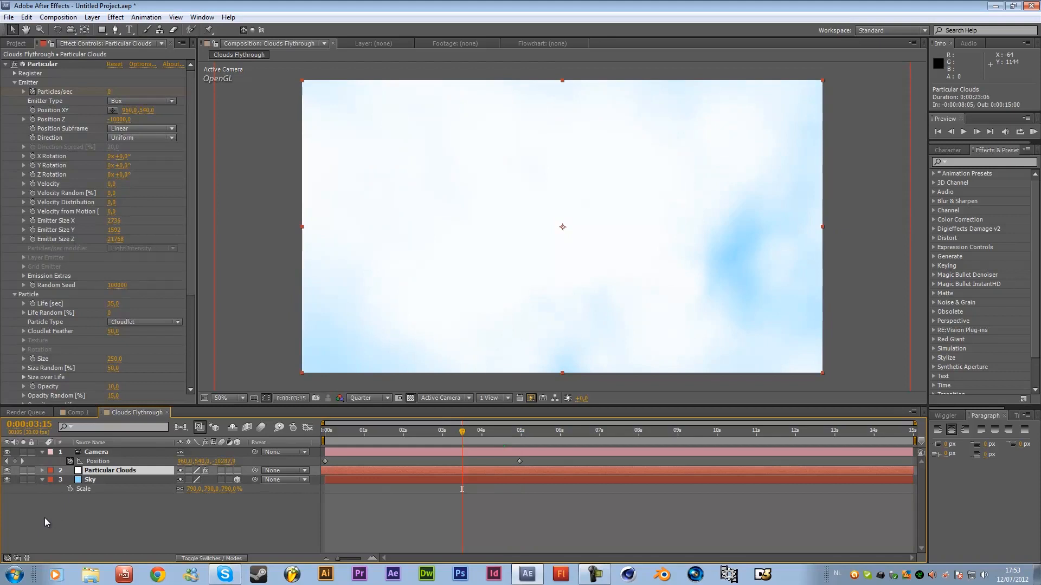
click(58, 17)
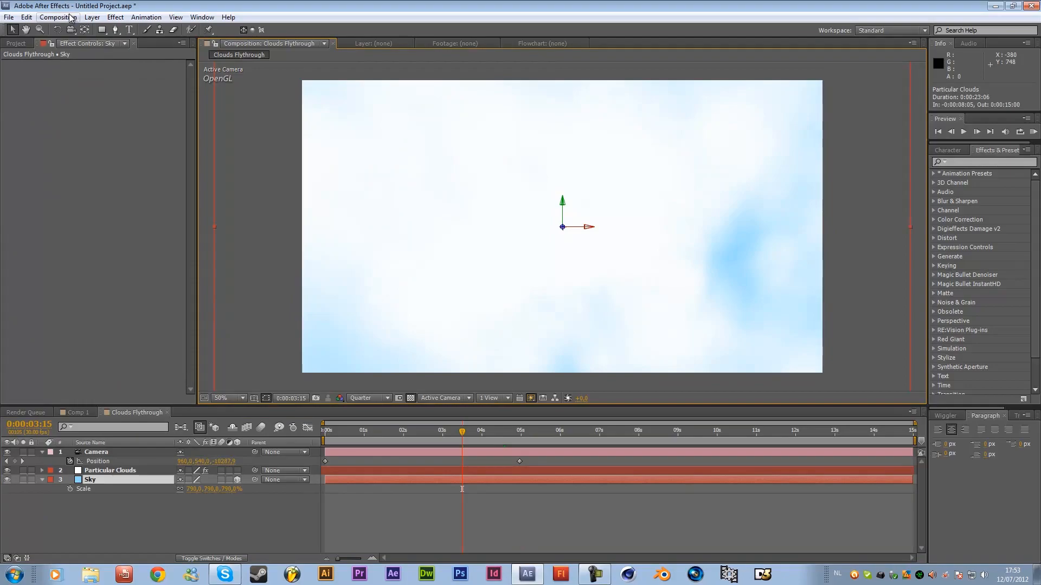
click(58, 17)
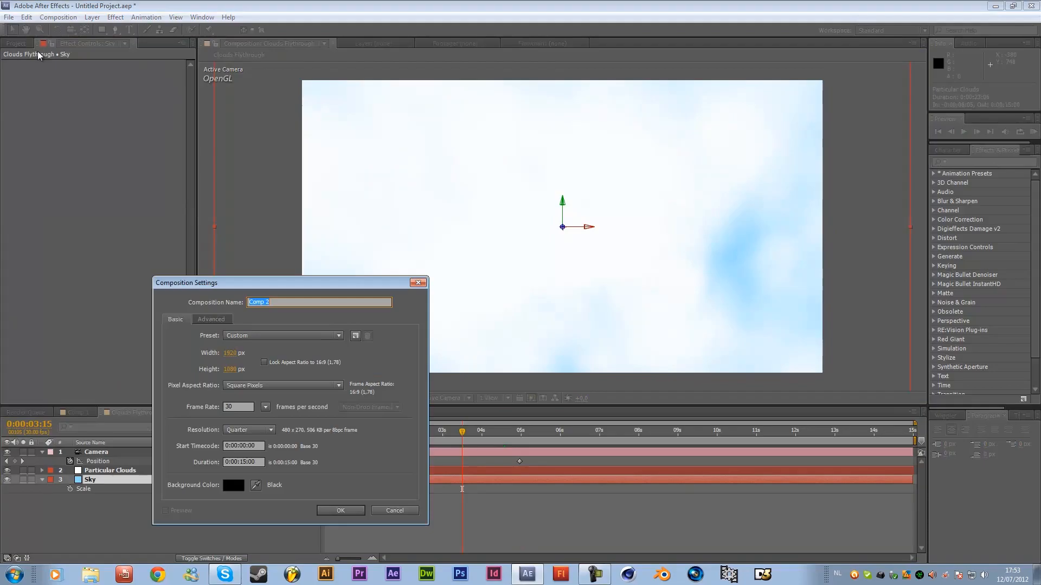
mouse_move(231, 341)
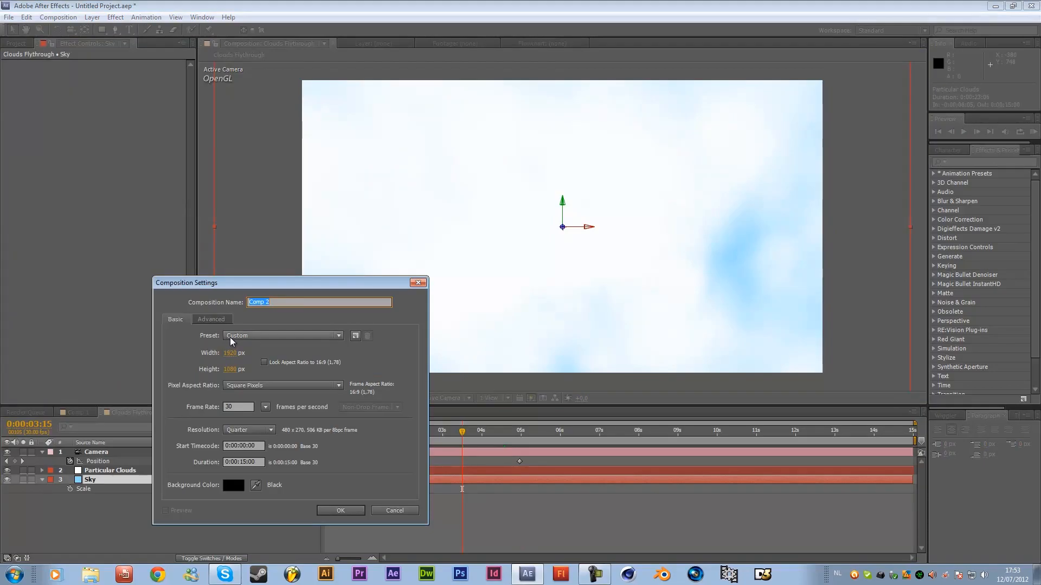
text(Particle)
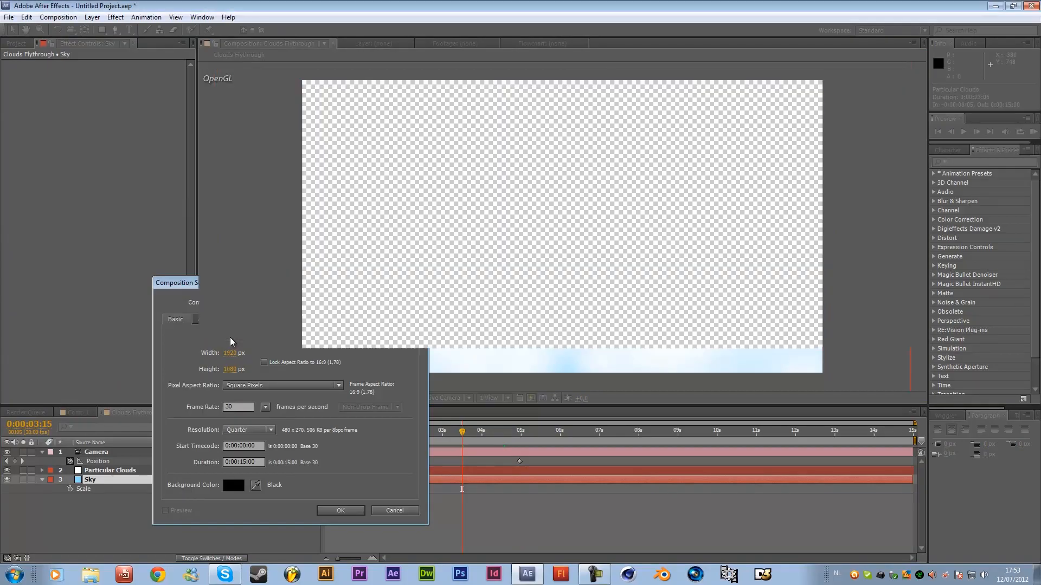
click(340, 510)
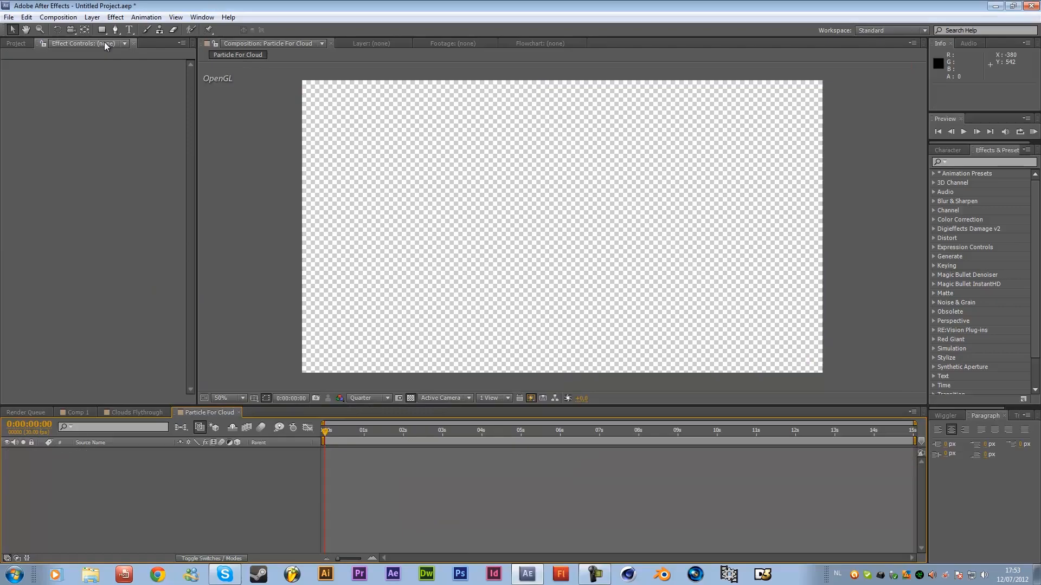
Draw a cloud from seven overlapping white ellipses with the Ellipse Tool, then duplicate the shape layer
click(102, 30)
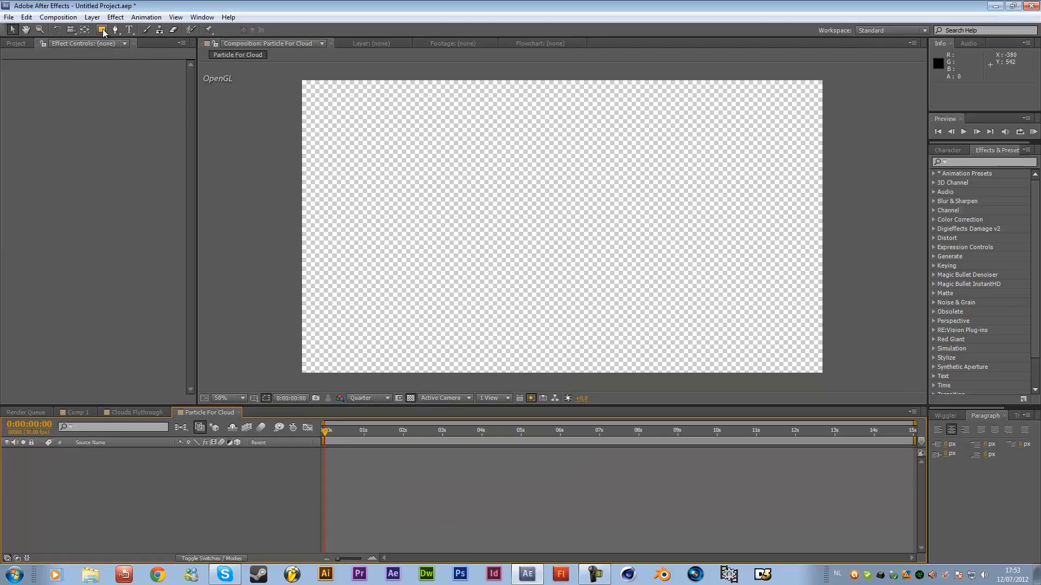
click(102, 29)
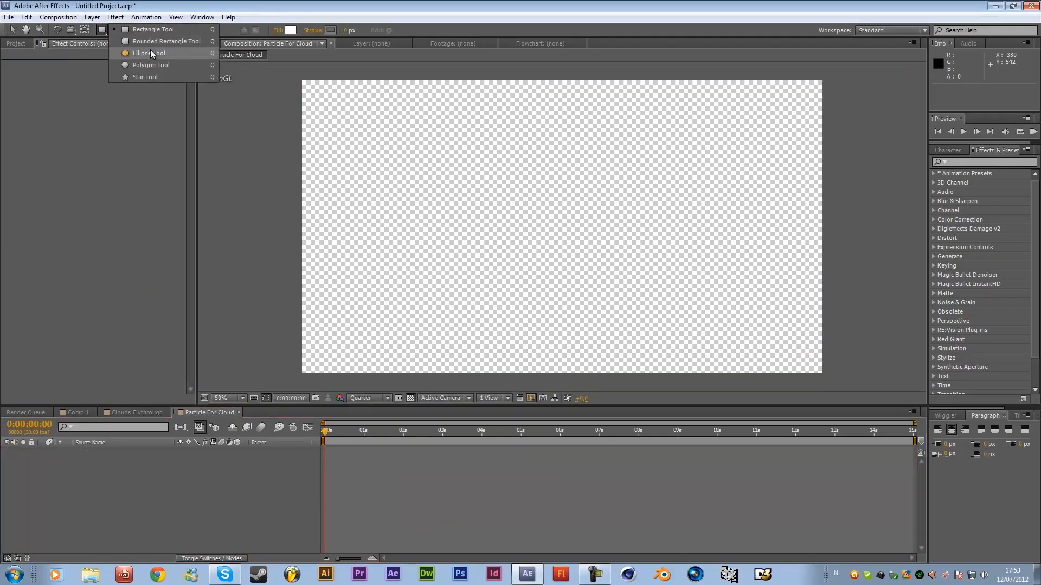
click(150, 53)
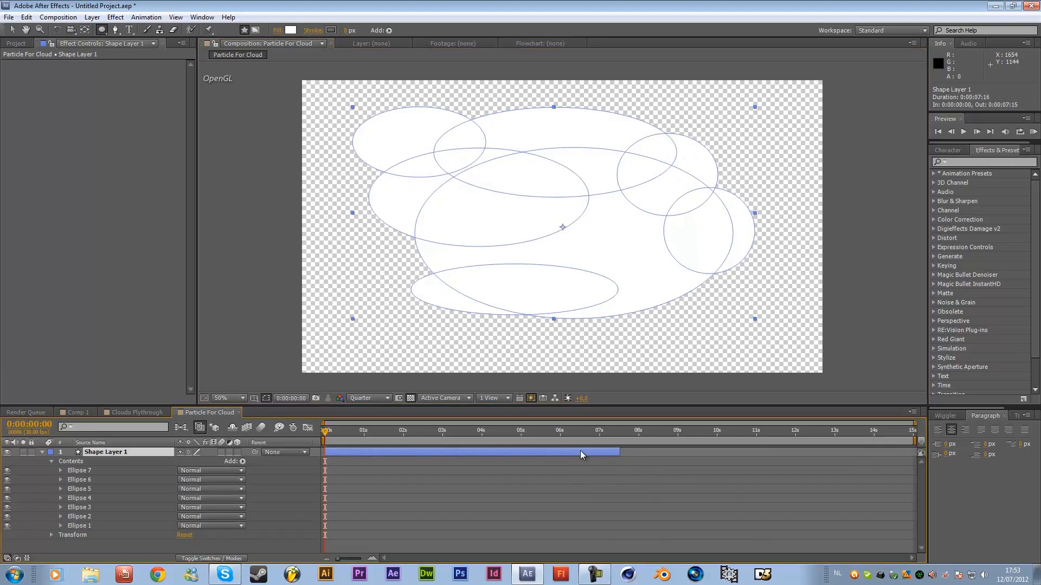
key(Ctrl+D)
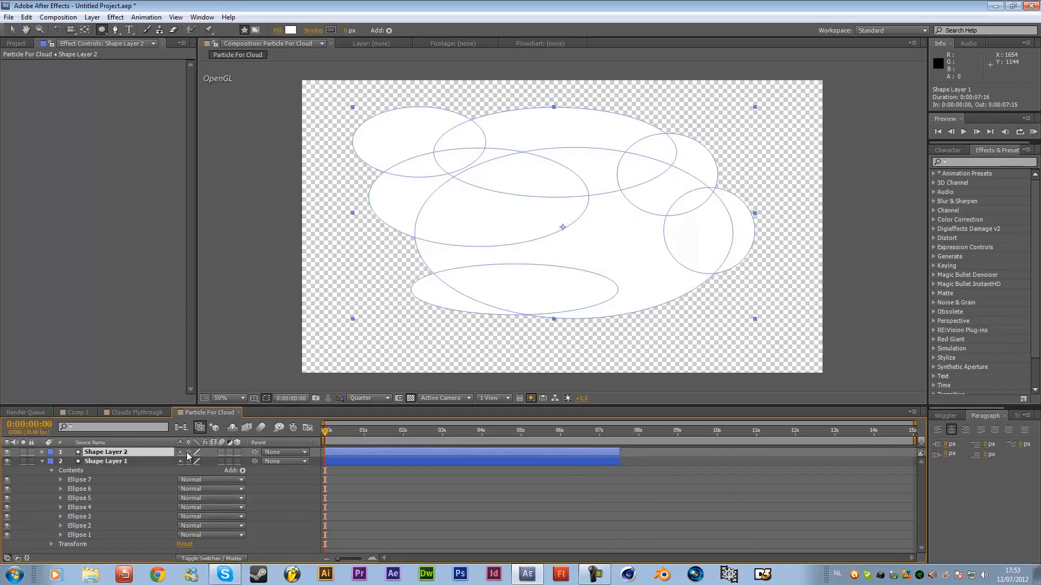
Review both cloud shape layers by scrubbing past 7:14, then return to Clouds Flythrough
click(42, 461)
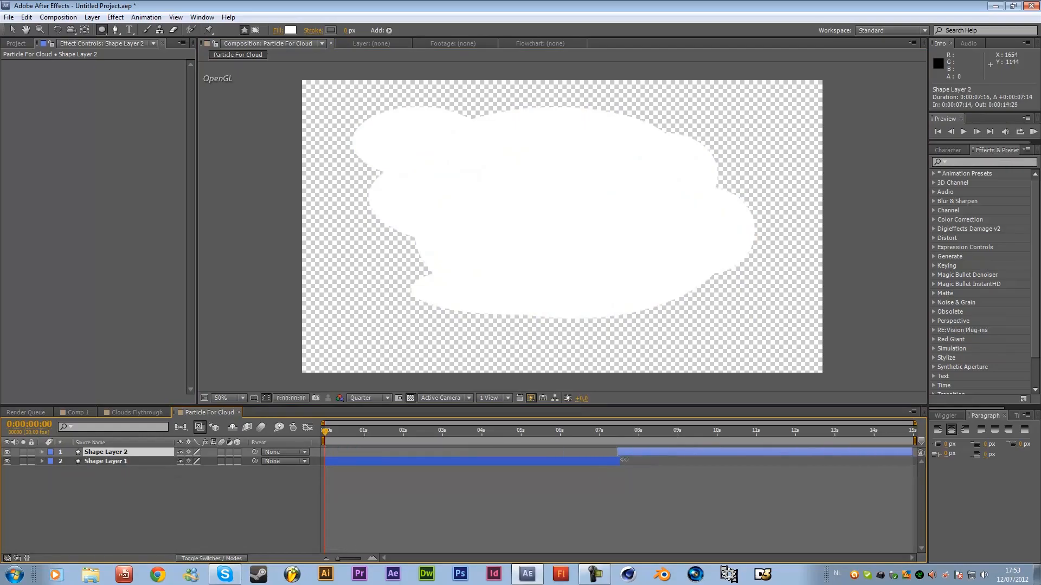
click(106, 461)
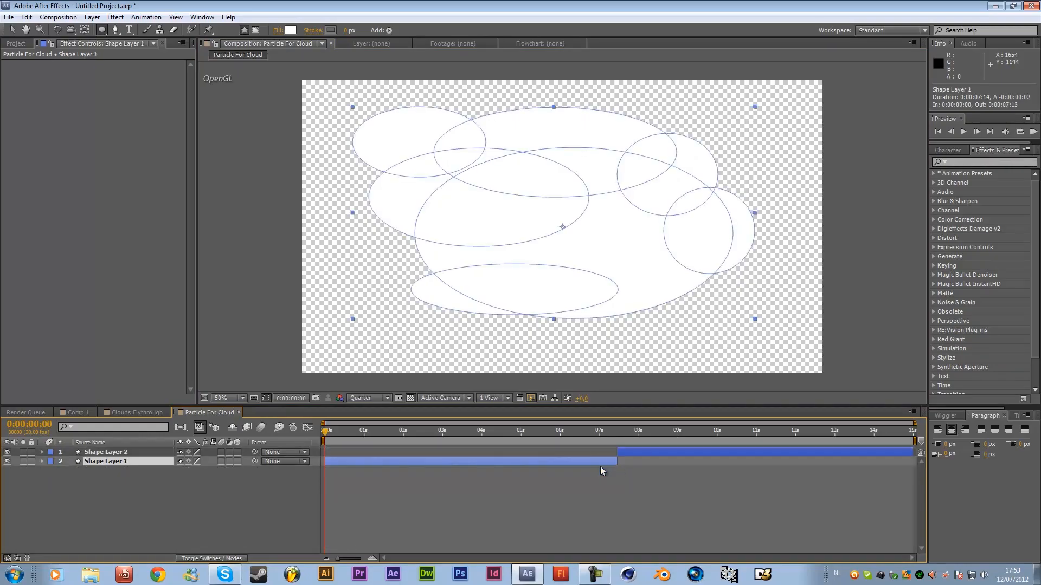
click(611, 430)
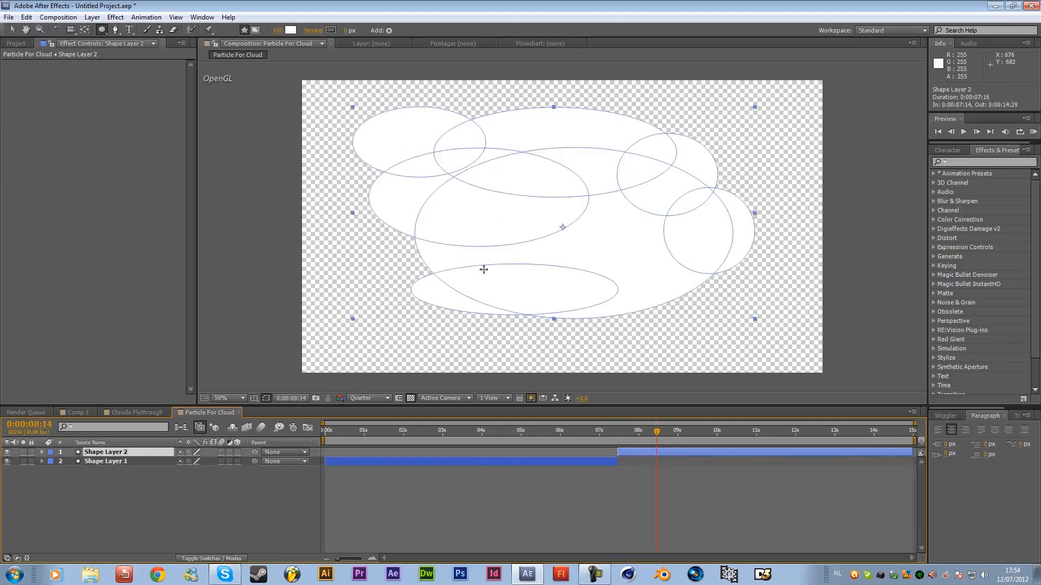
click(41, 452)
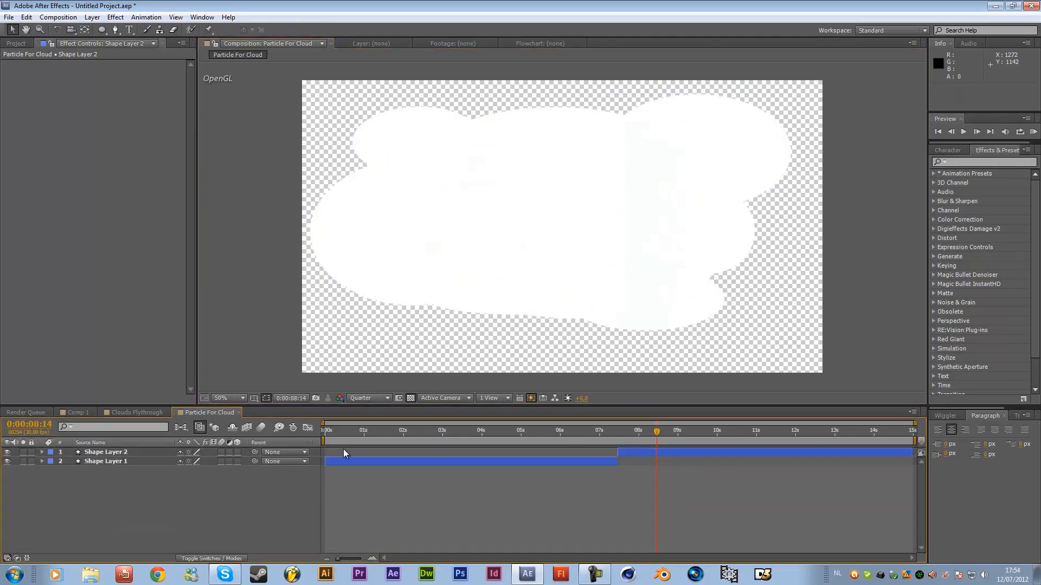
click(136, 412)
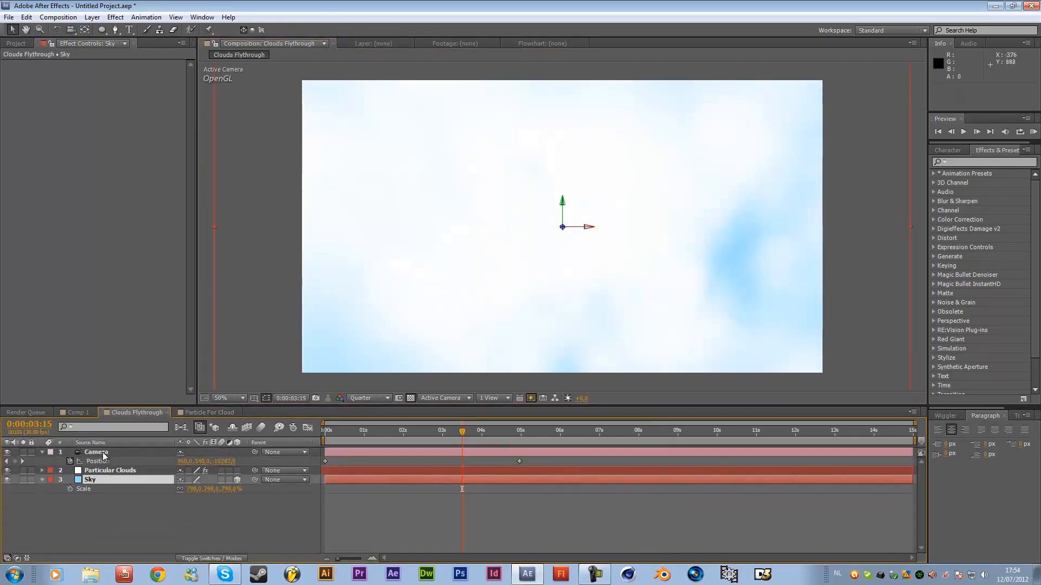
Switch Particular Clouds to Sprite particles and drag the Particle For Cloud precomp into the timeline
click(109, 470)
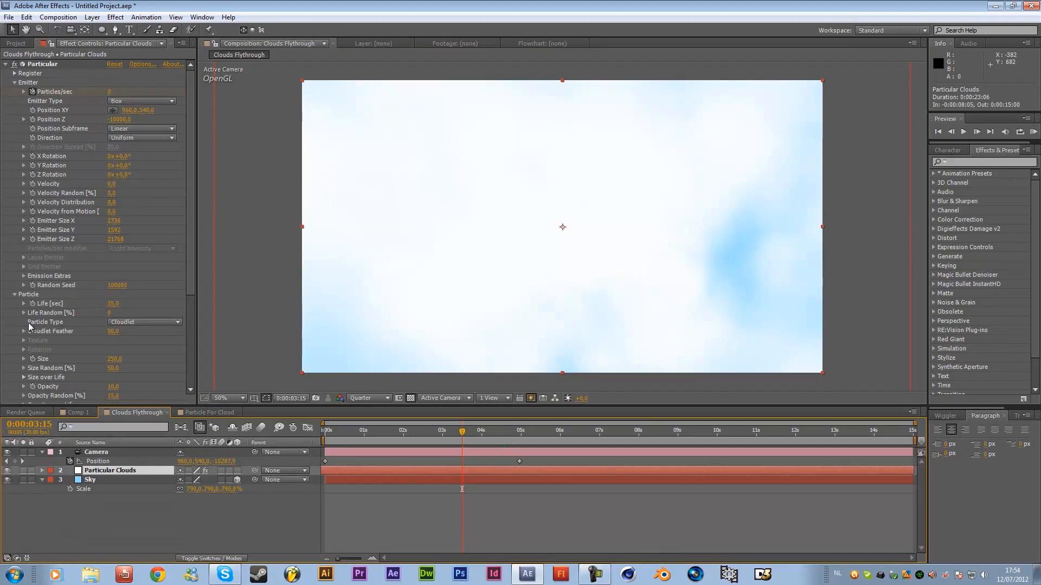
click(142, 322)
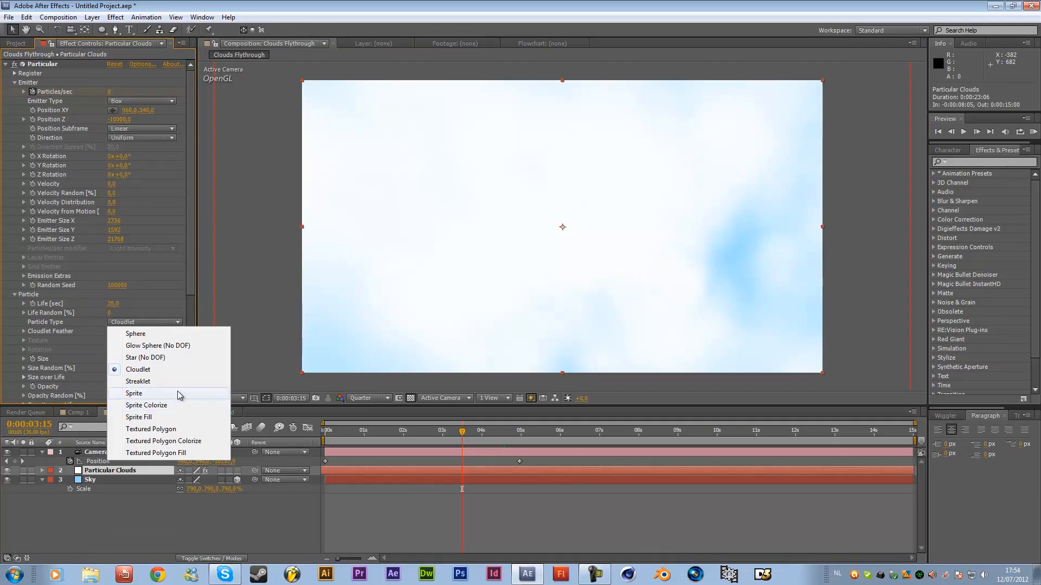
click(134, 393)
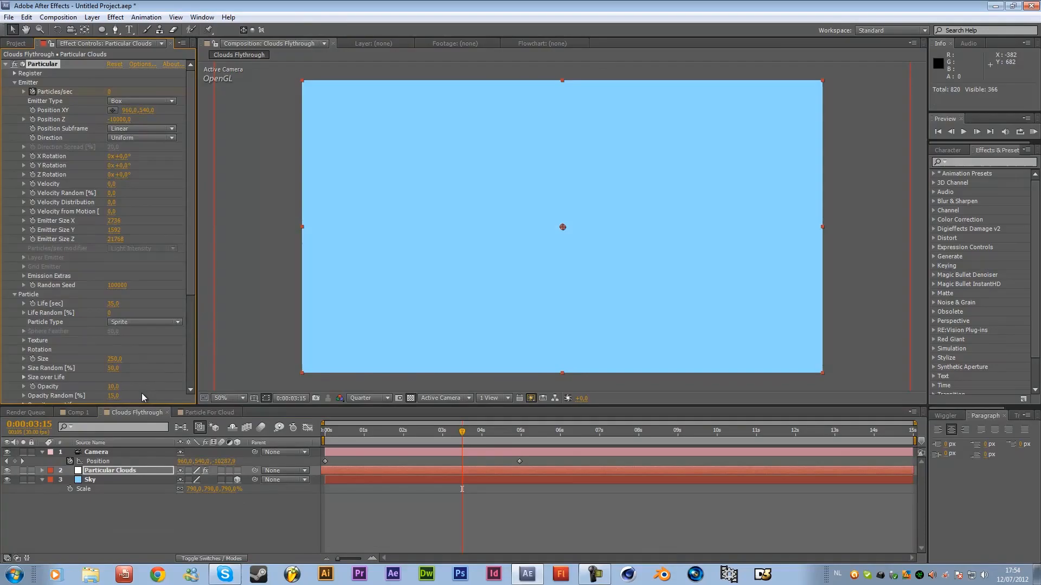
click(24, 341)
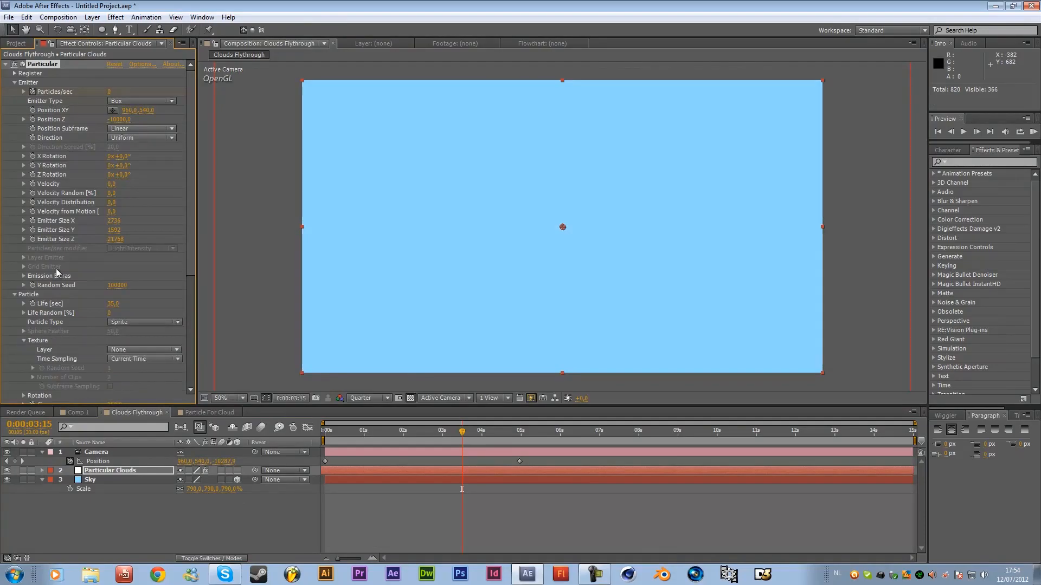
click(15, 44)
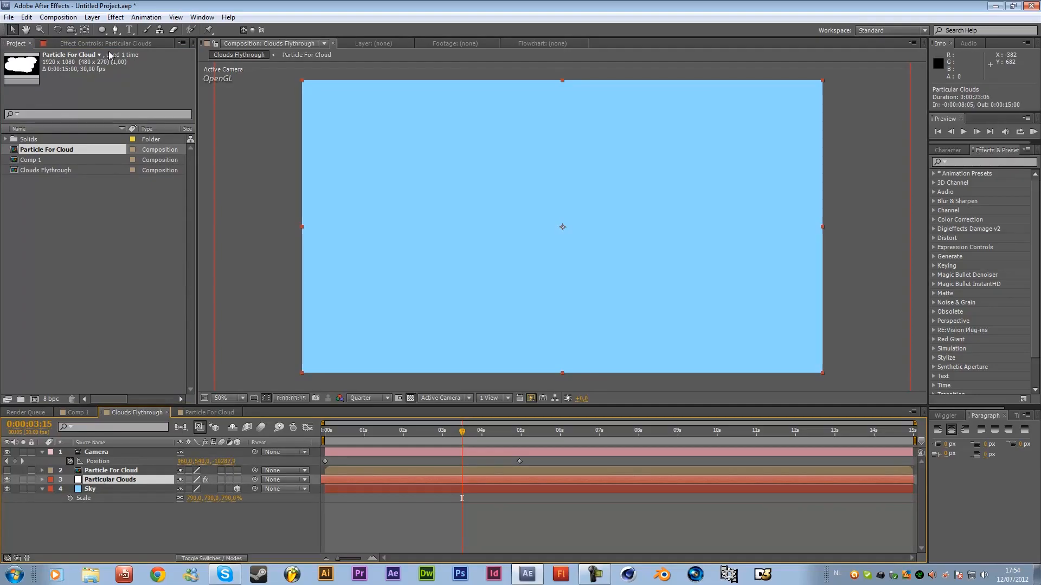
click(103, 43)
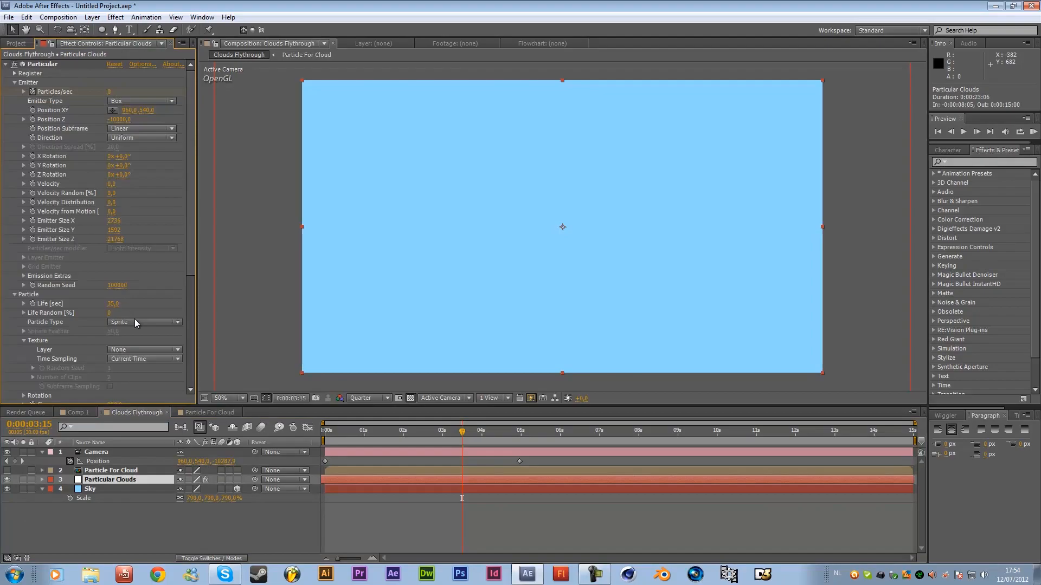
mouse_move(54, 352)
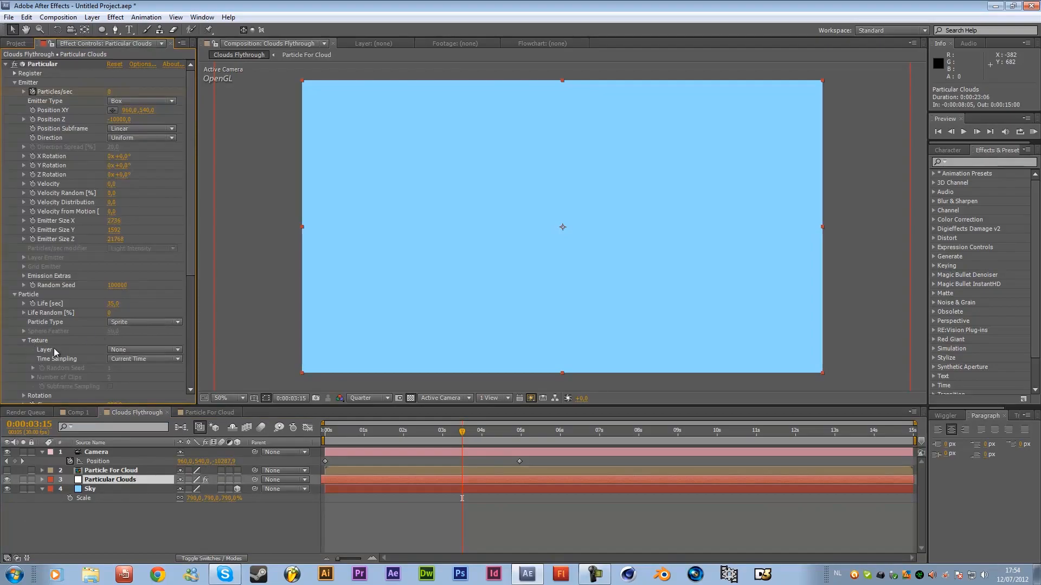
Set Particular's Texture Layer to '2. Particle For Cloud' and accept the layer-size warning
click(142, 350)
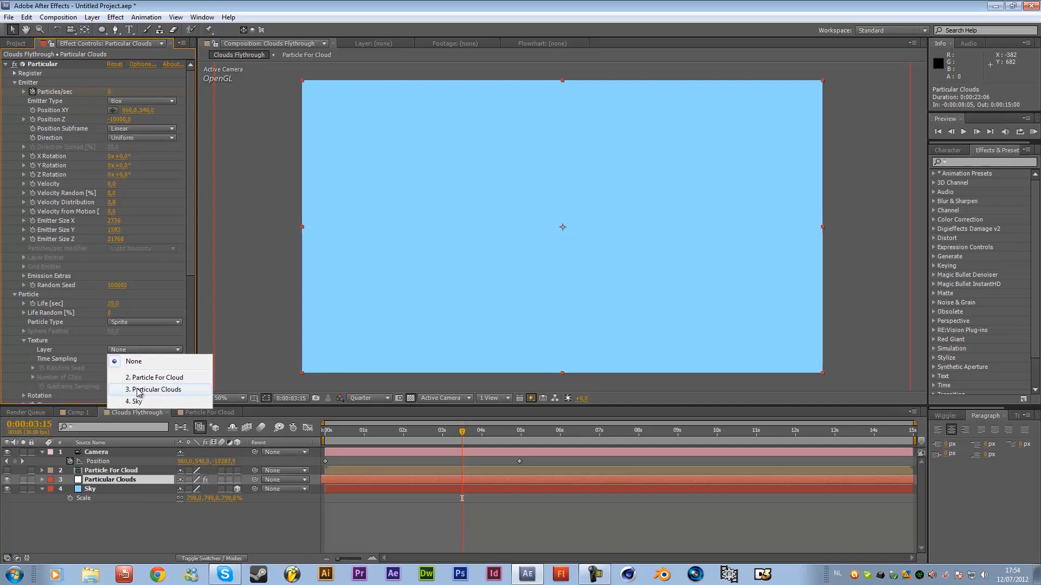
mouse_move(154, 377)
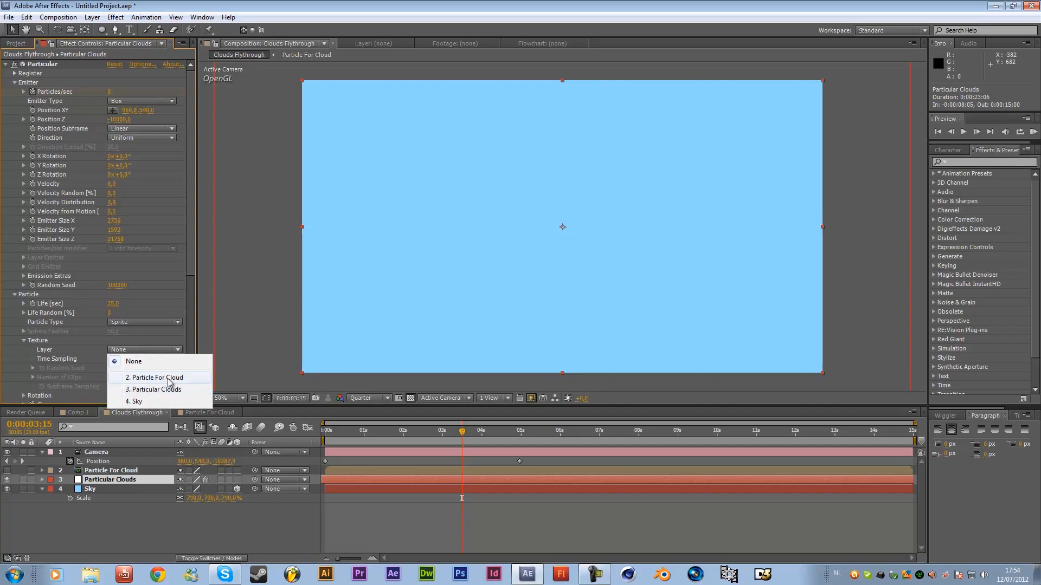
click(156, 377)
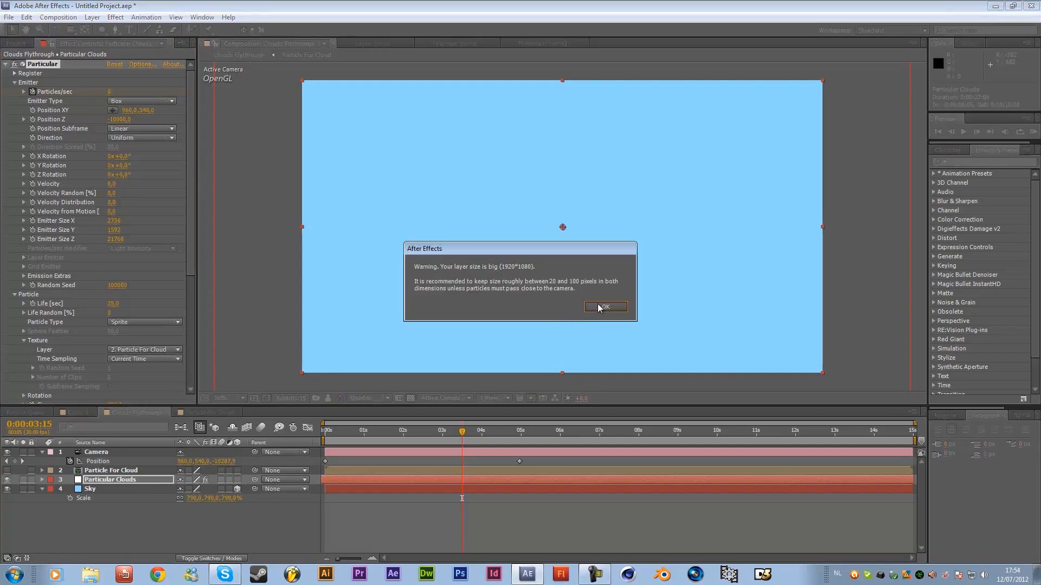
click(604, 307)
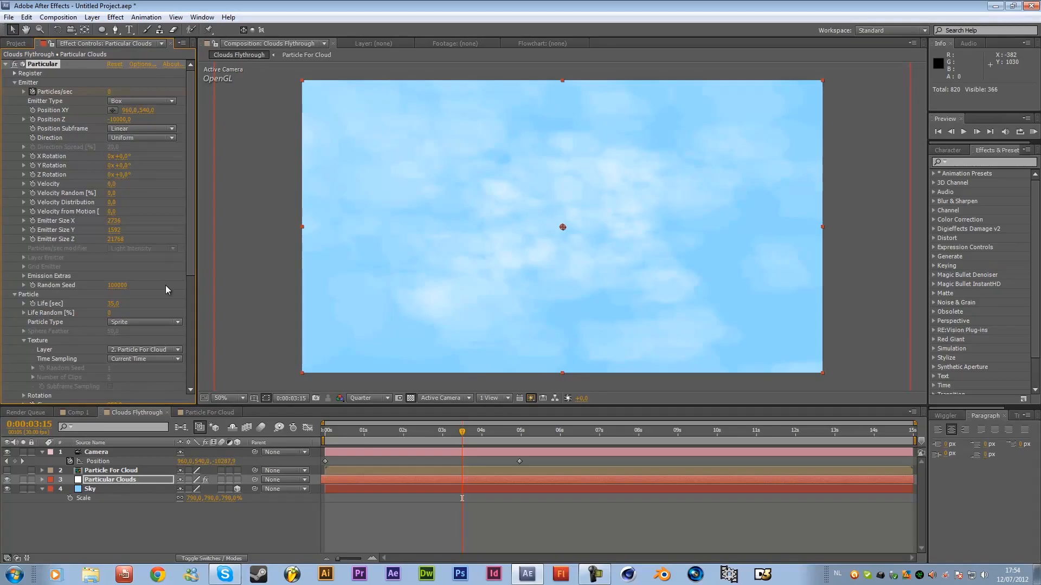
Set Particular's texture Time Sampling to Random - Still Frame
scroll(down, 3)
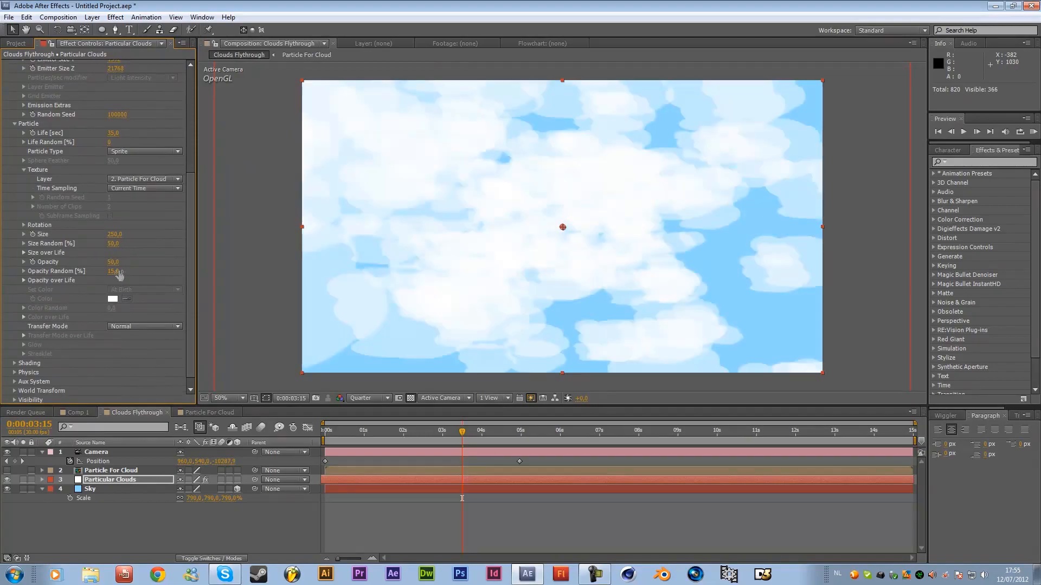
mouse_move(688, 403)
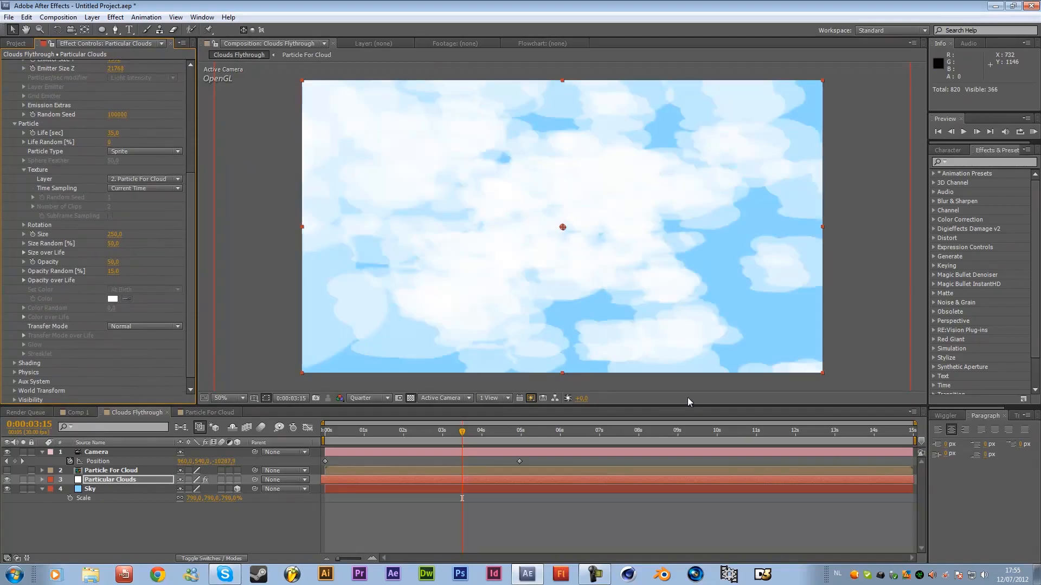
click(375, 430)
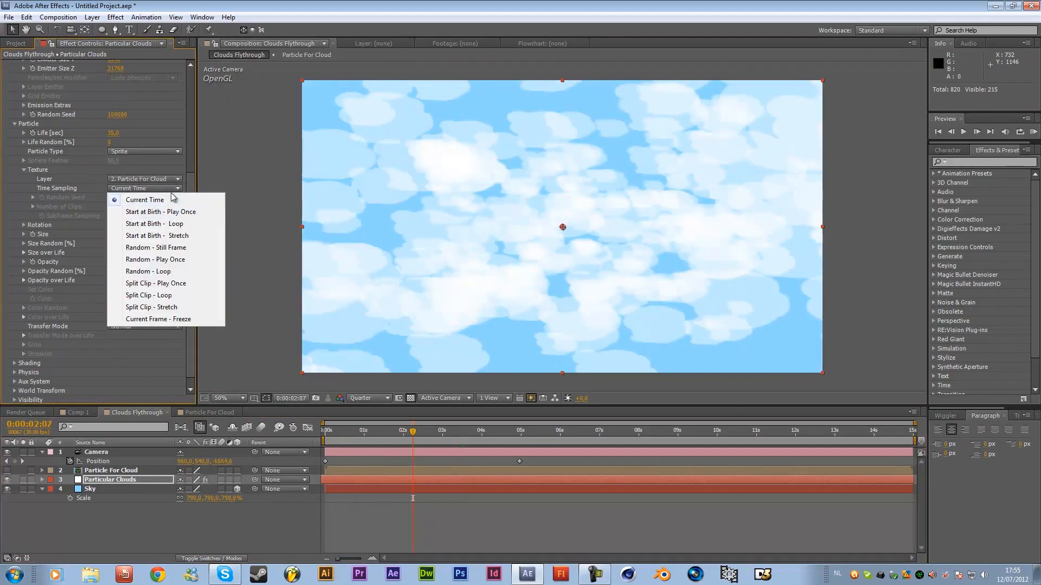
mouse_move(156, 287)
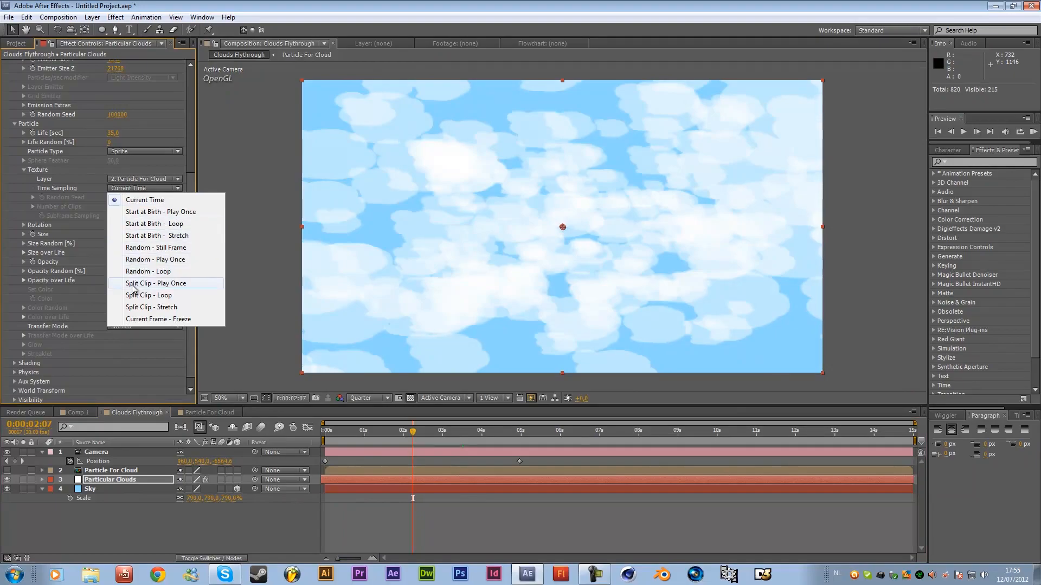
mouse_move(156, 248)
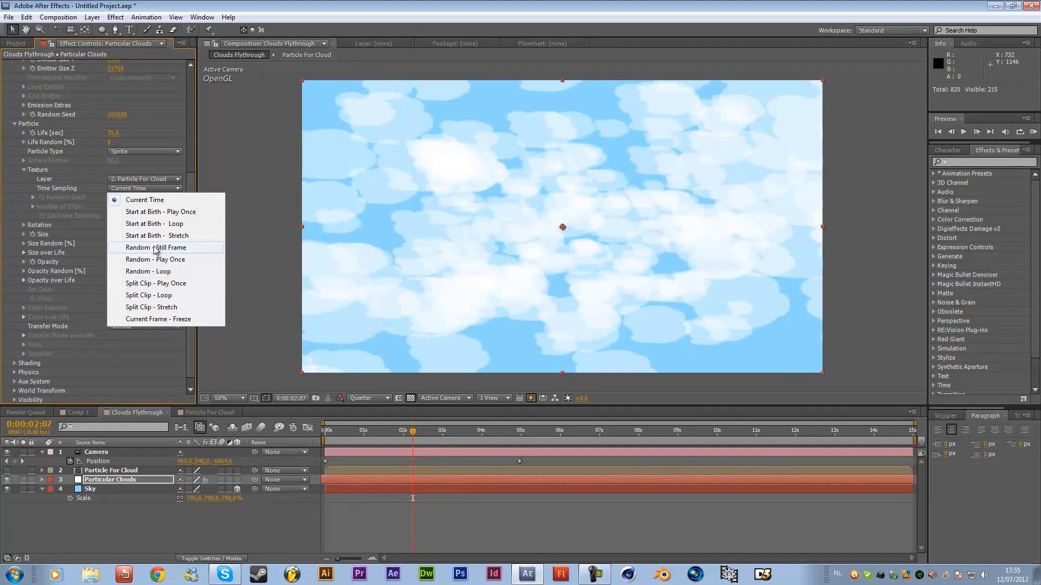
click(157, 248)
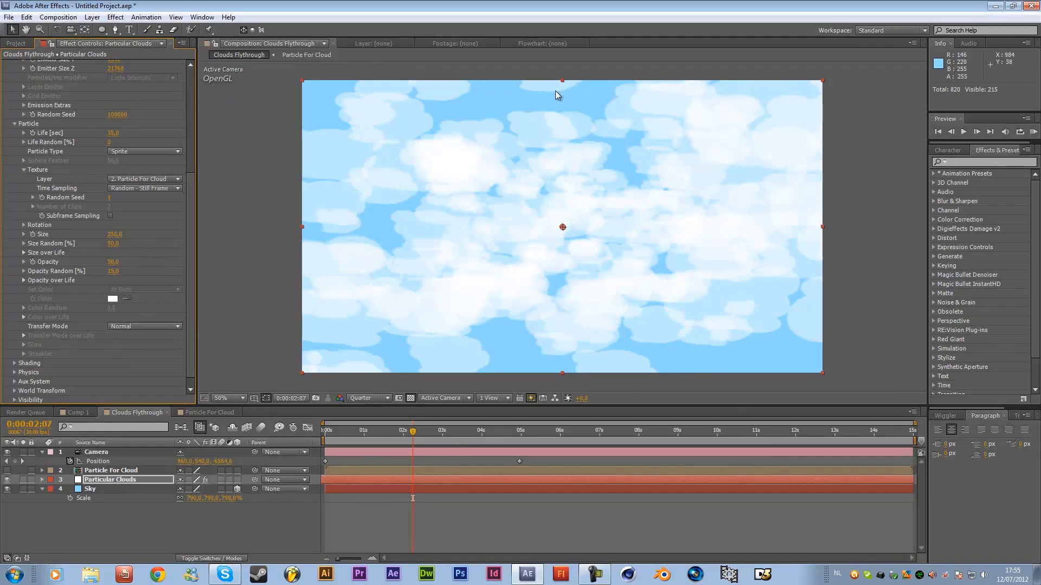
mouse_move(395, 426)
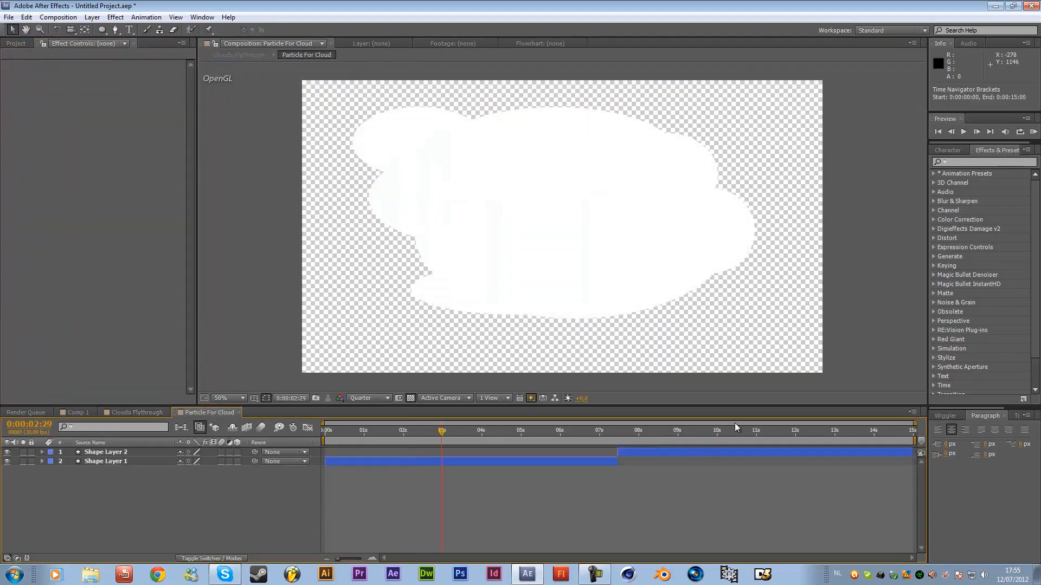
In Clouds Flythrough, jump to about nine seconds and select the Sky layer
click(136, 412)
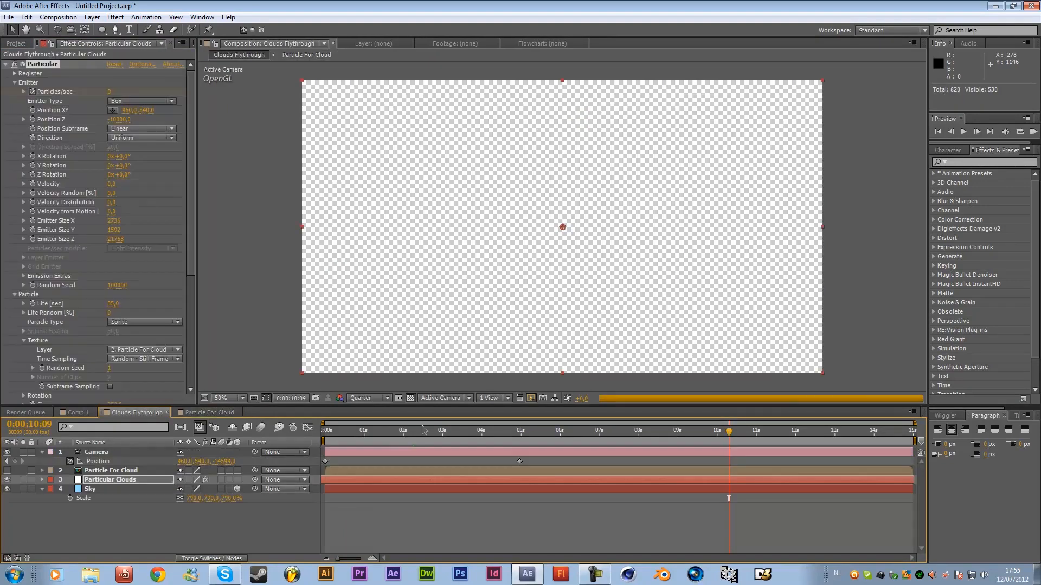
click(698, 430)
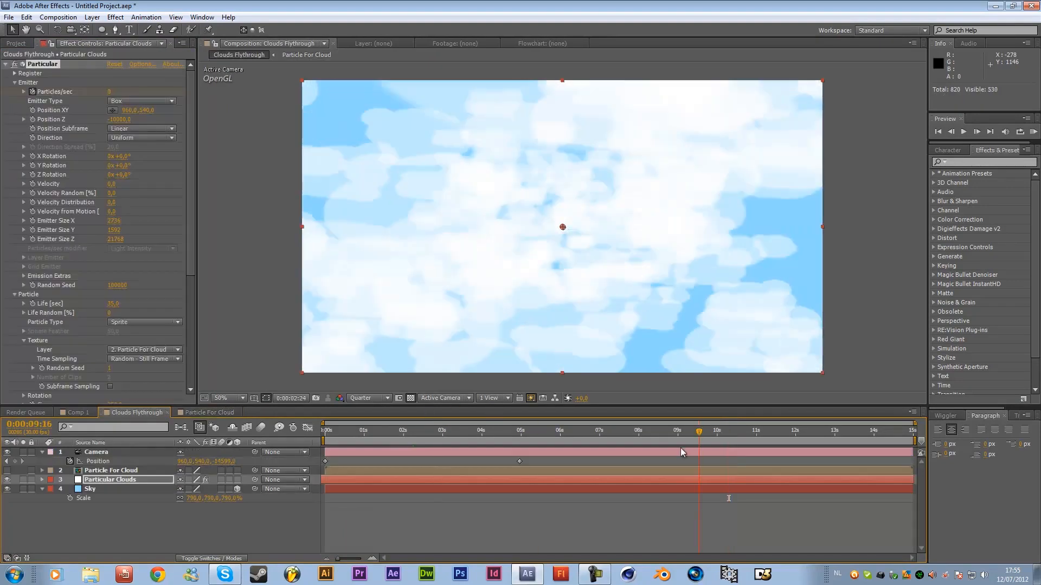
click(89, 489)
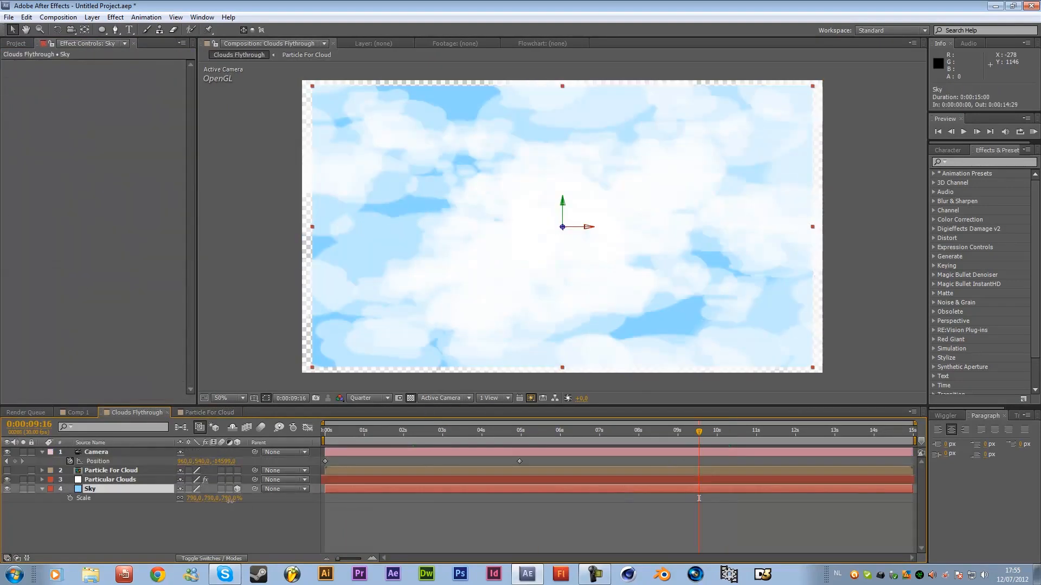